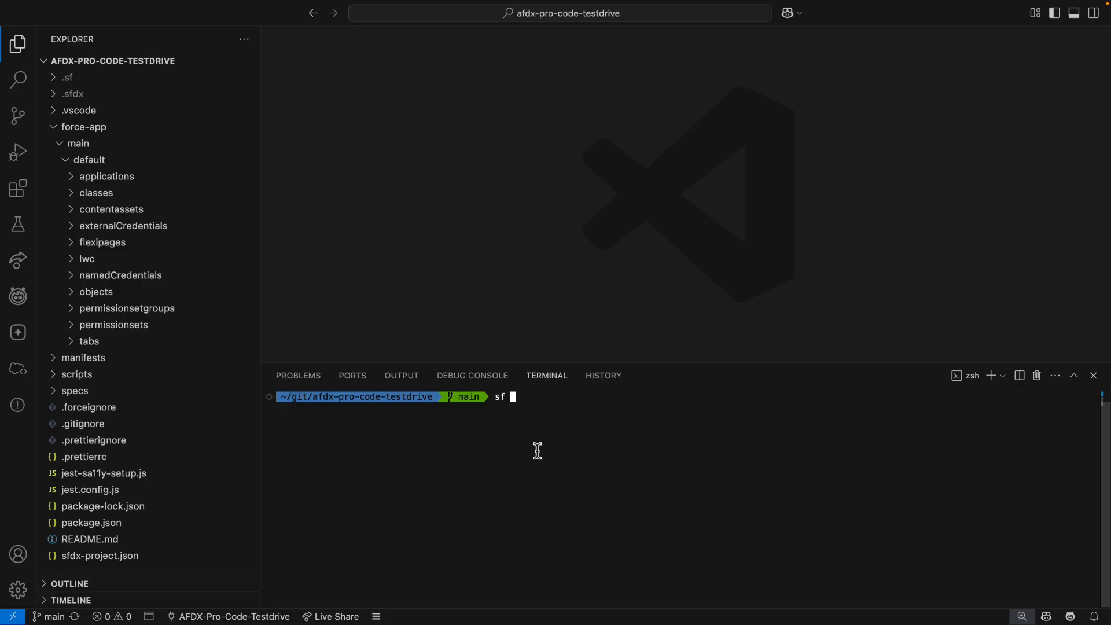
# Step: Generate a spec for 'A luxury resort.', open agentSpec.yaml and highlight its five topics
pyautogui.write('agent generate agent-spec')
pyautogui.write('Coral Cloud')
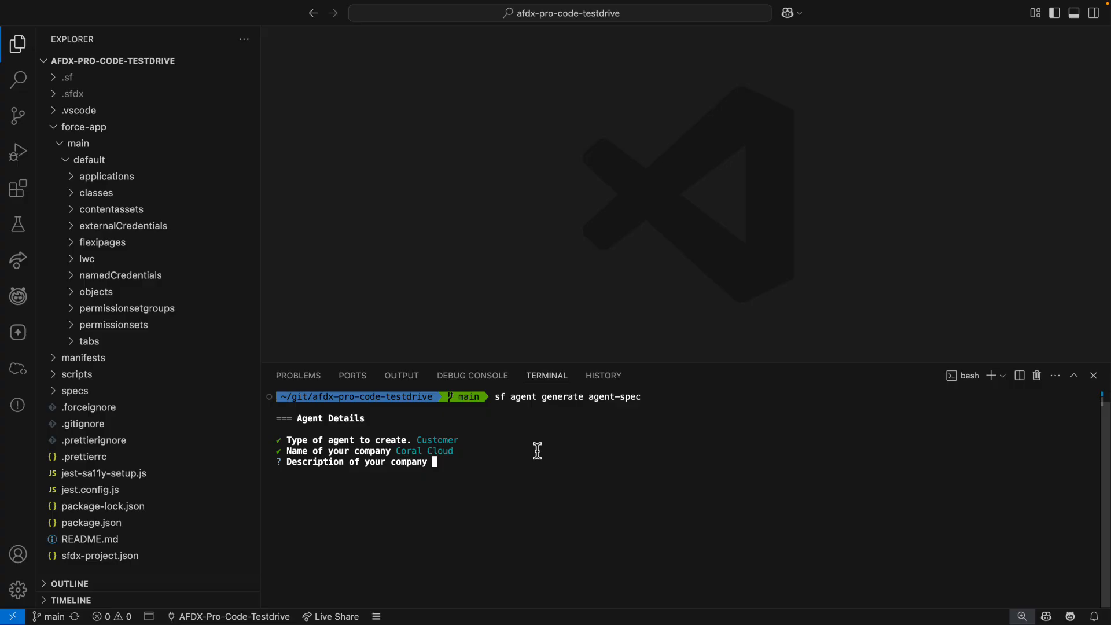
pyautogui.write('A luxury resort.')
pyautogui.write('Help guests.')
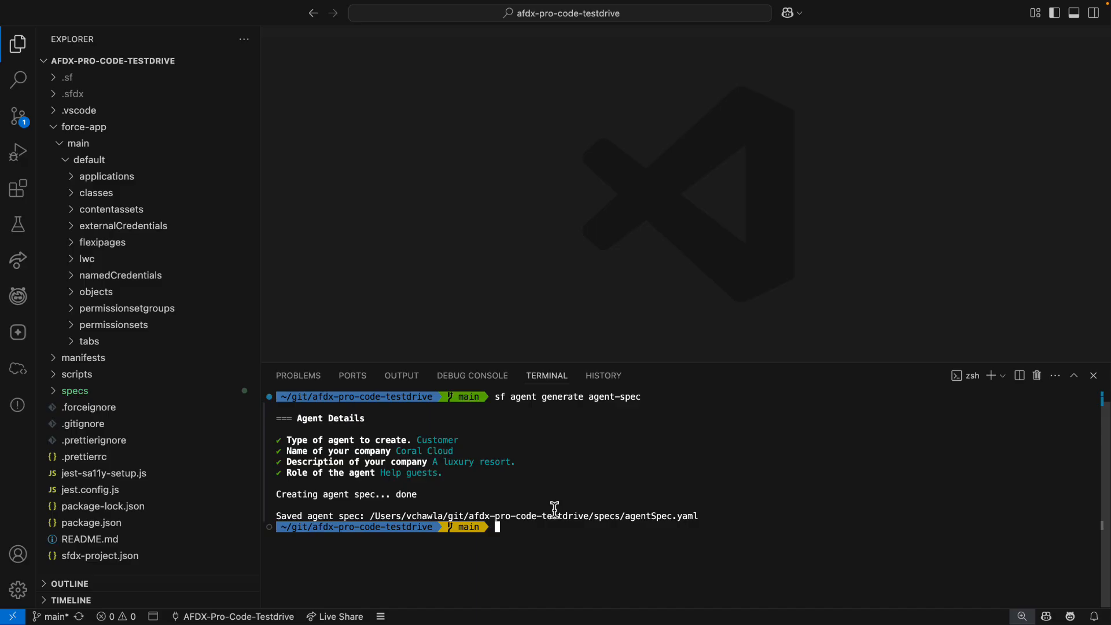
pyautogui.click(104, 407)
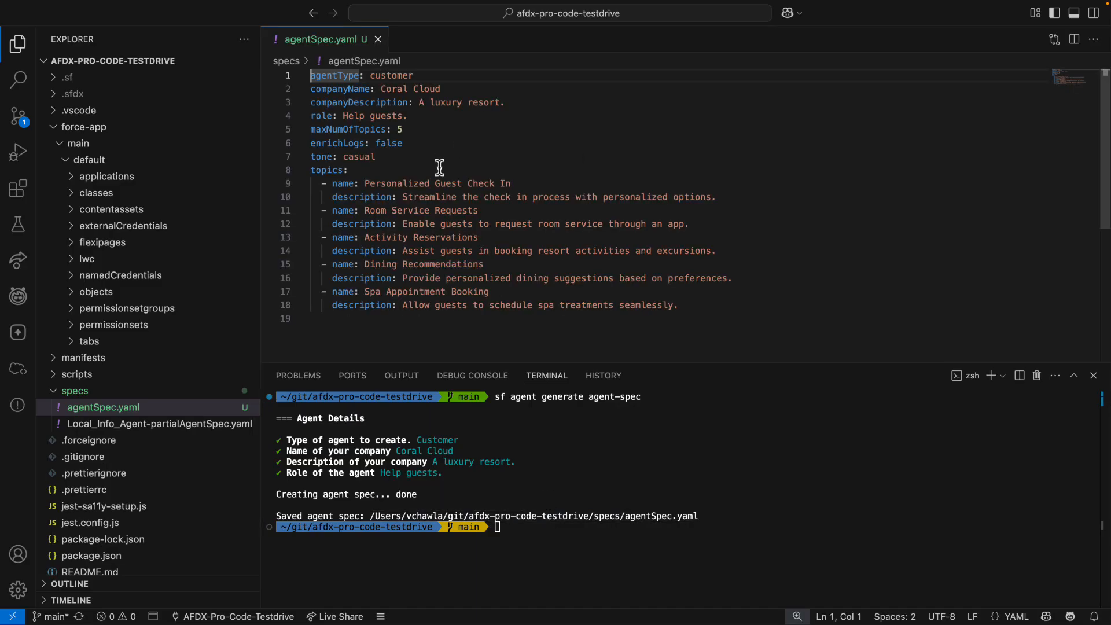
pyautogui.moveTo(310, 170); pyautogui.dragTo(681, 305)
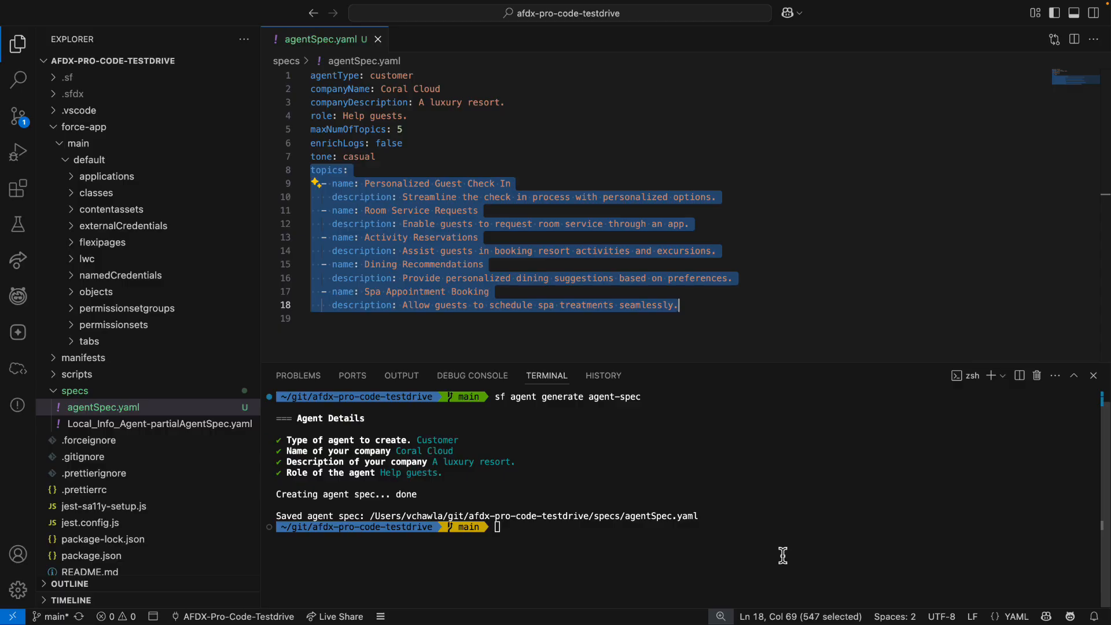
# Step: Create 'My First Agent' from the spec and open My_First_Agent in Firefox
pyautogui.write('sf agent create')
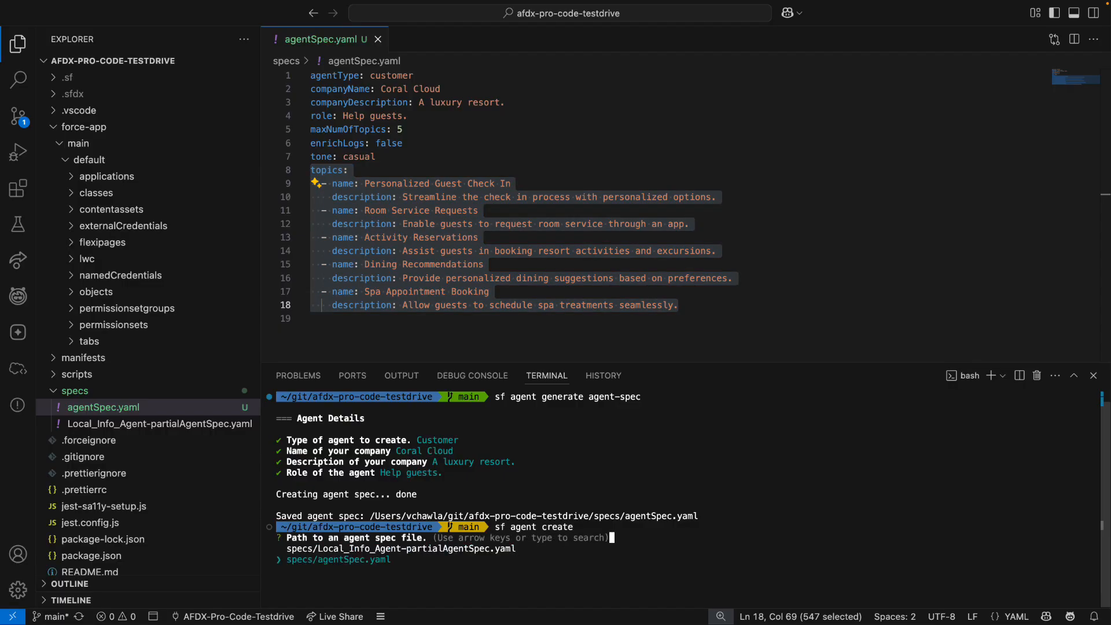
pyautogui.write('My First Ag')
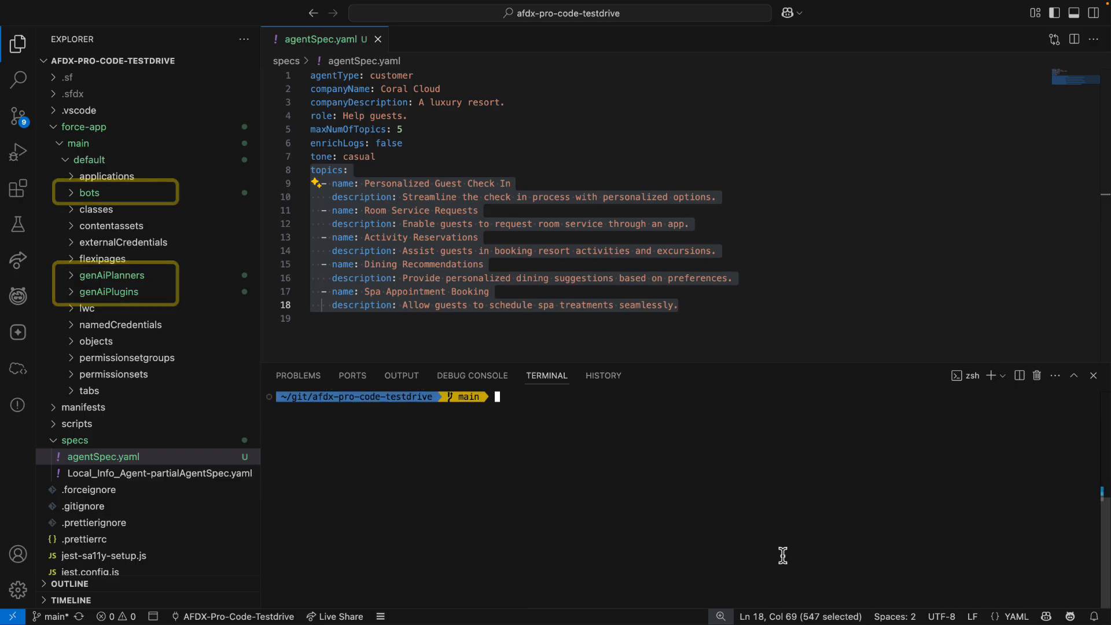
pyautogui.write('sf org open agent')
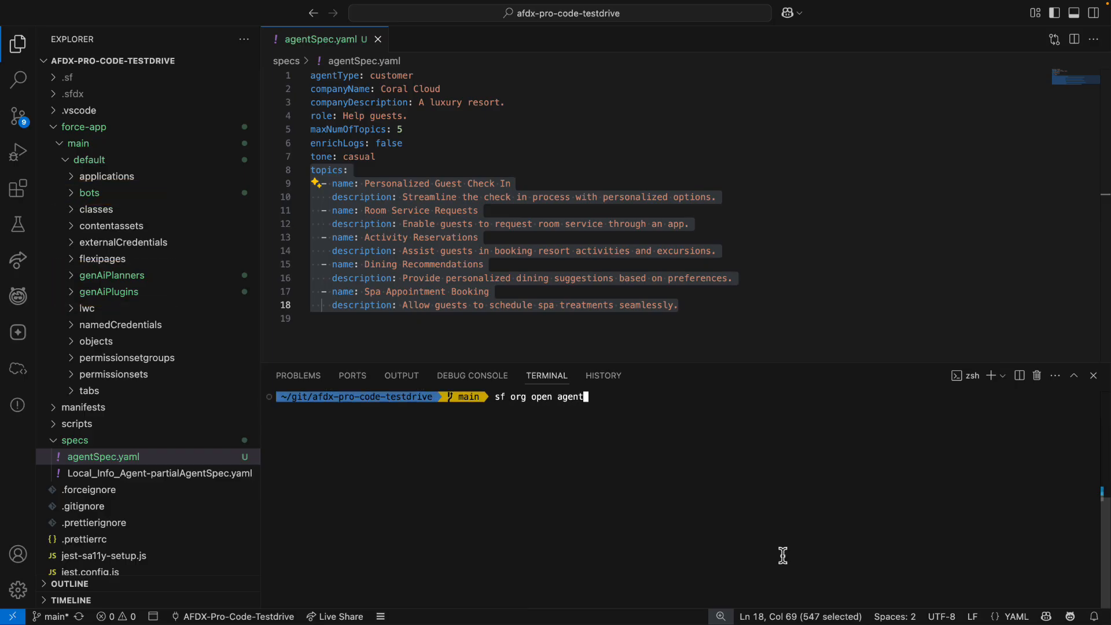
pyautogui.write('--api-name')
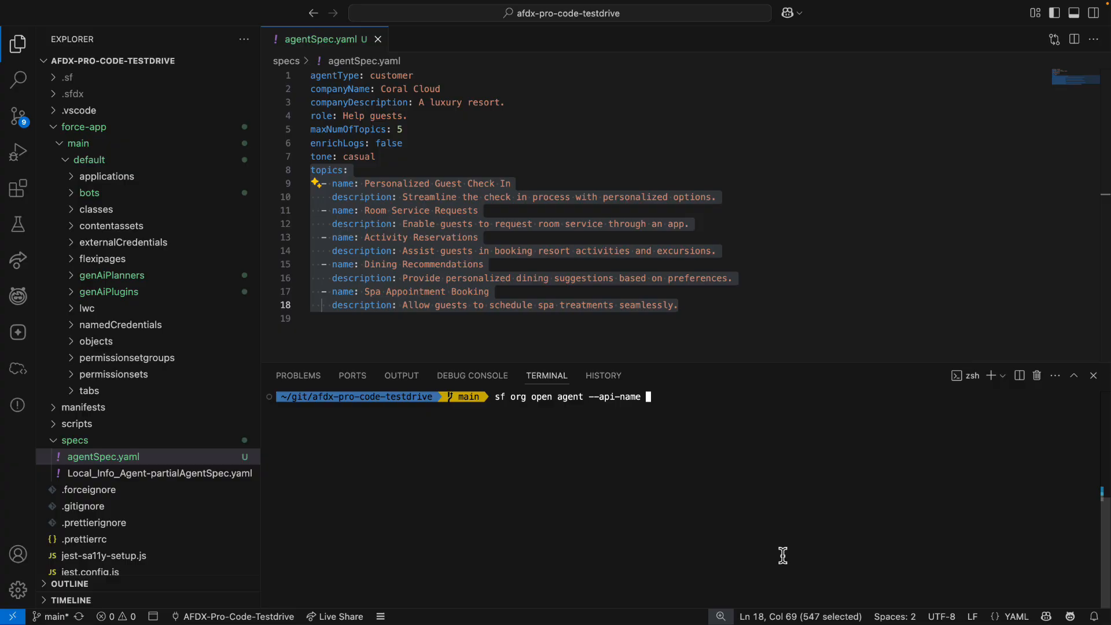
pyautogui.write('My_First_Agent -b fire')
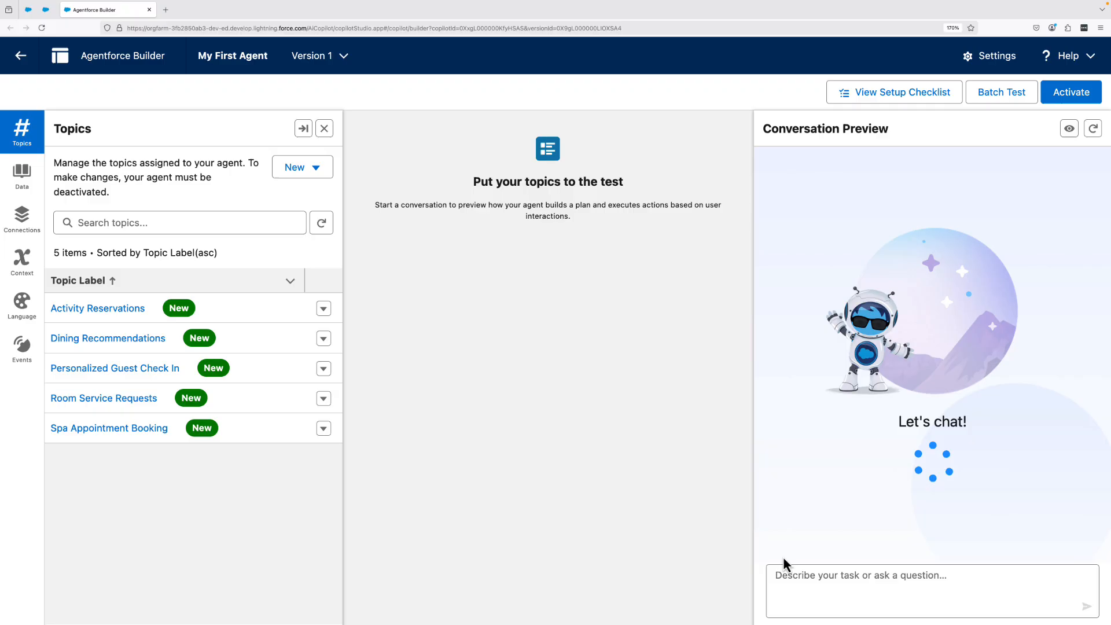
# Step: Type a greeting ('Hel') in My First Agent's conversation preview
pyautogui.write('Hel')
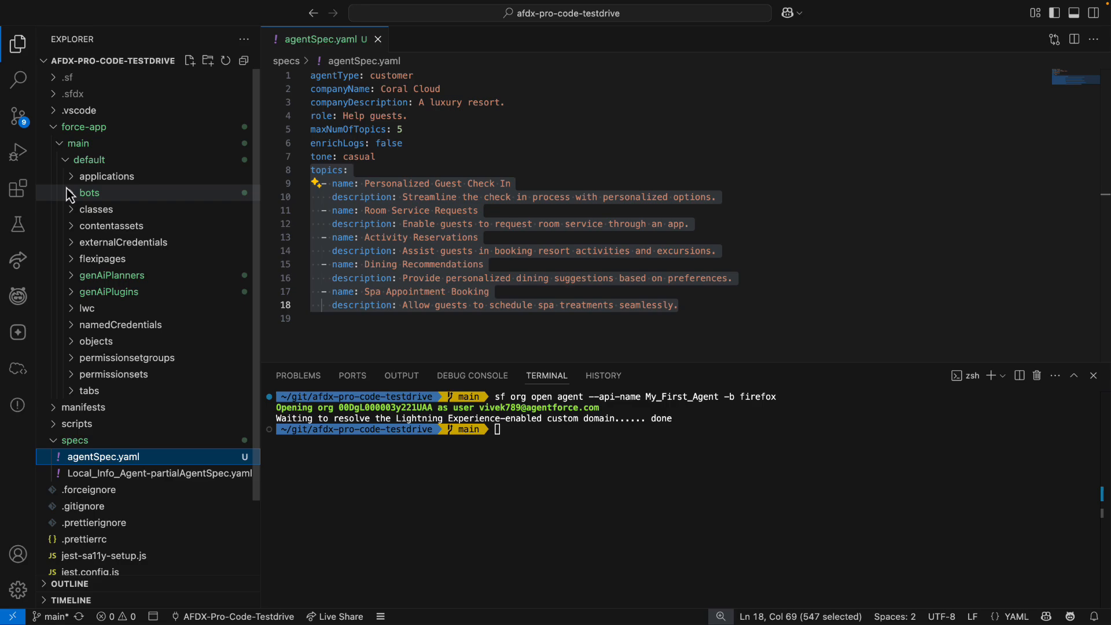
# Step: Delete Agent:My_First_Agent and all its topics with sf project delete source, confirming yes
pyautogui.click(89, 193)
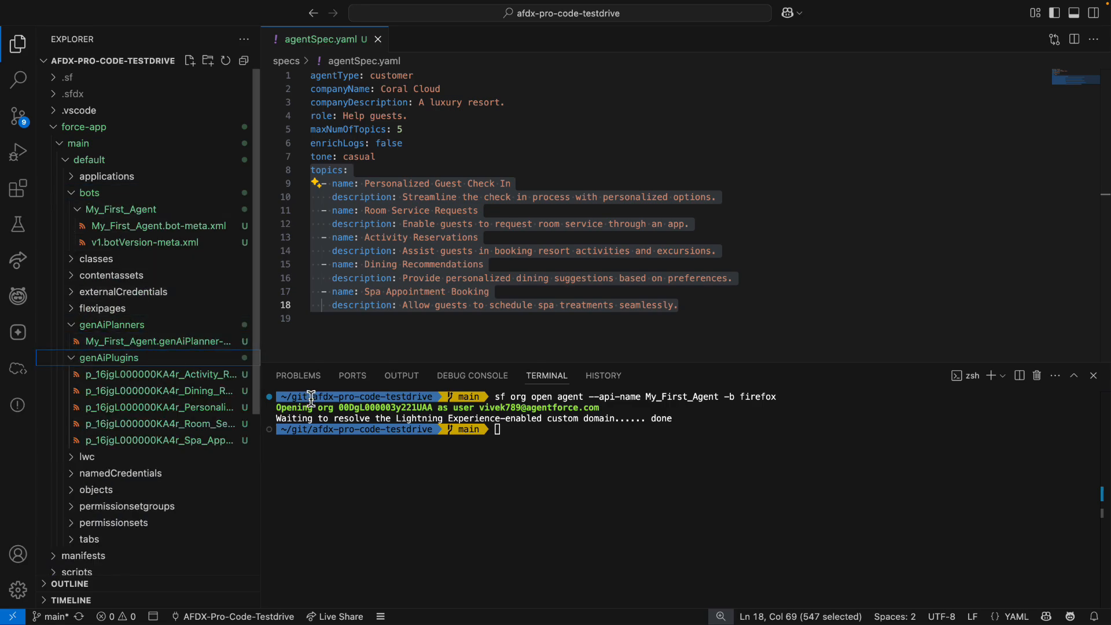
pyautogui.write('sf project')
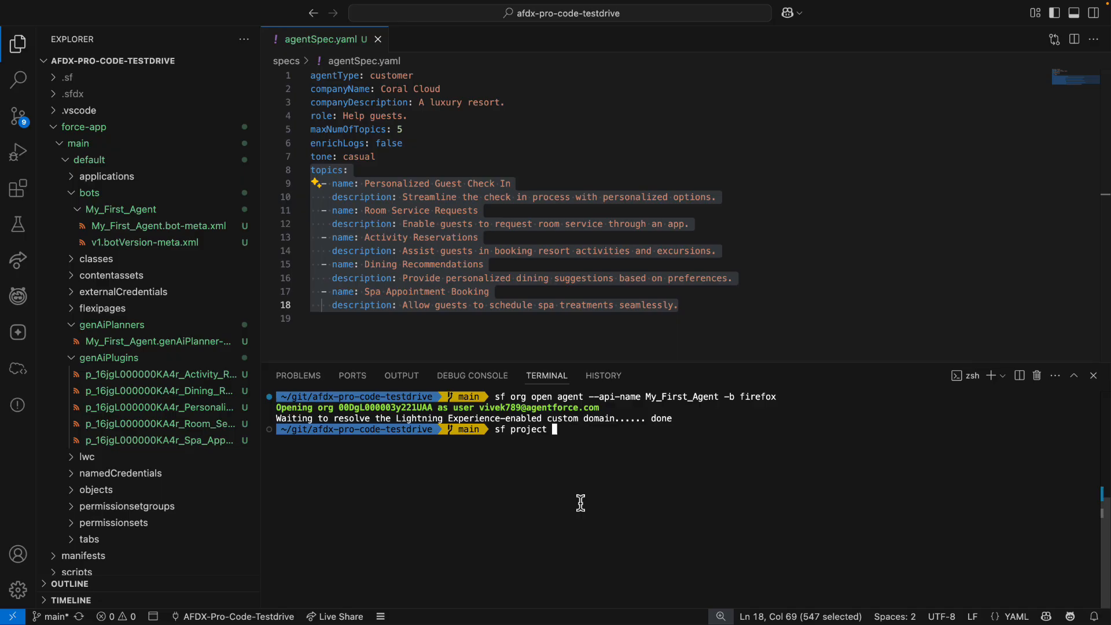
pyautogui.write('delete source --metadata Agent:My_First_Agent')
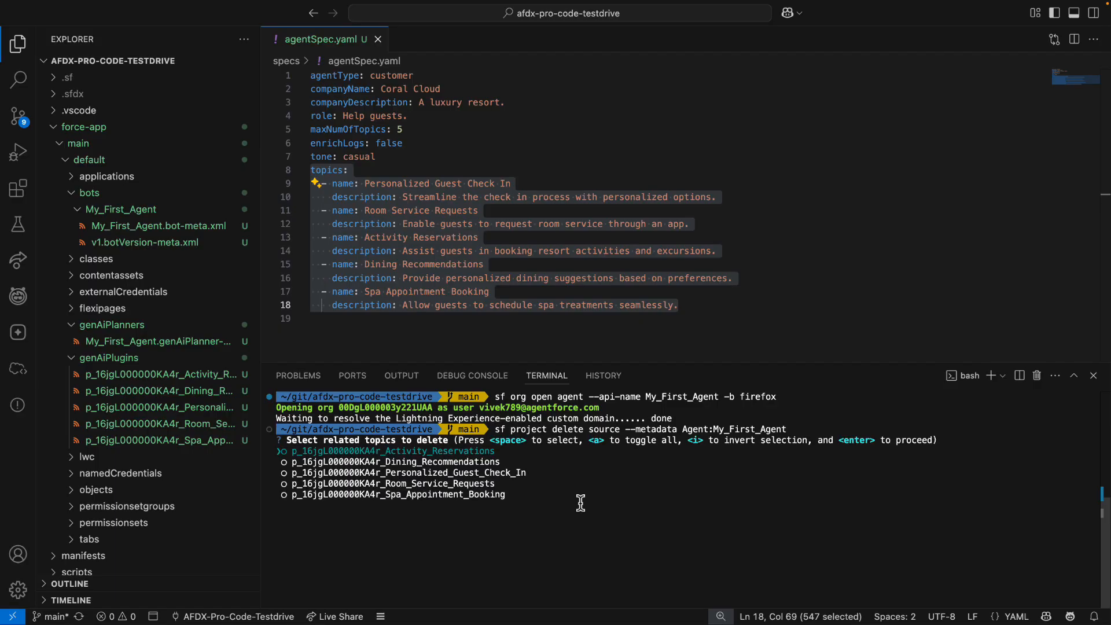
pyautogui.press('a')
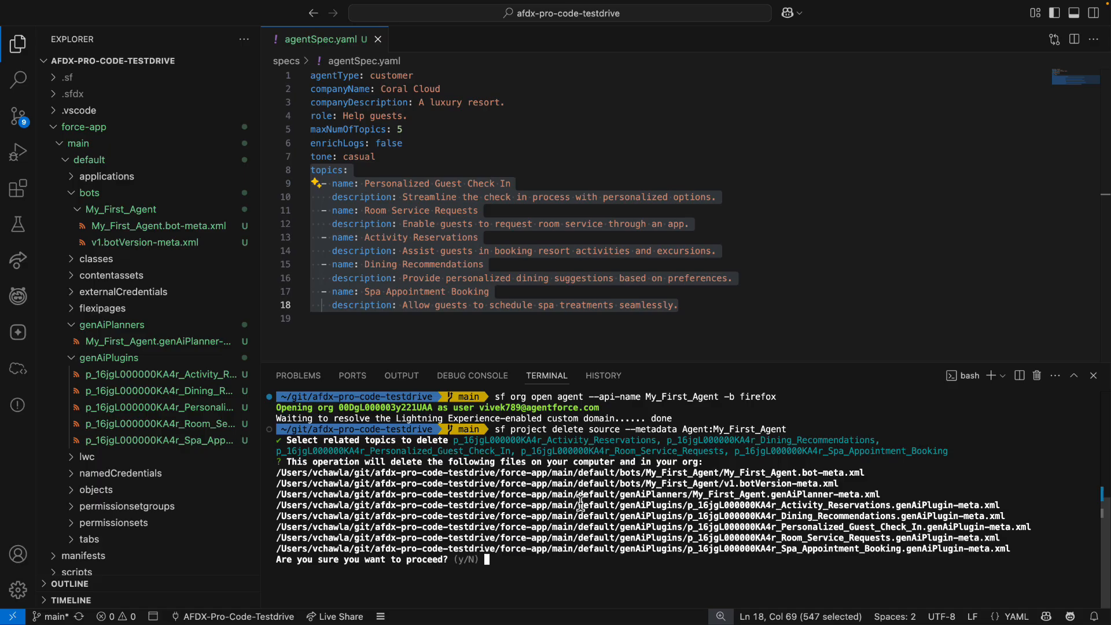
pyautogui.write('yes')
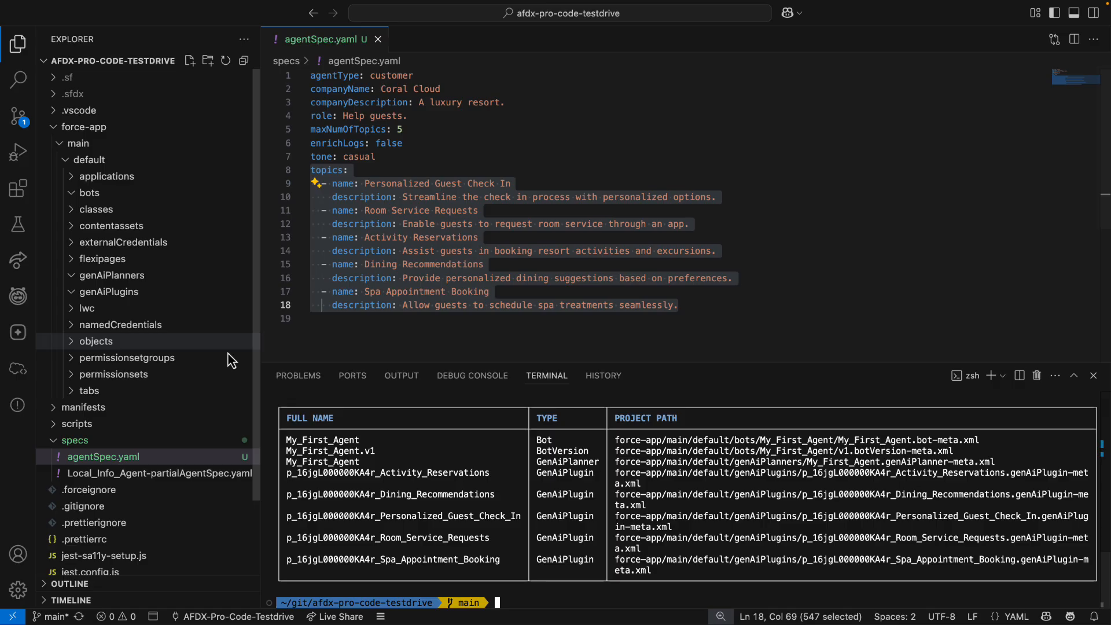
pyautogui.moveTo(194, 389)
pyautogui.write('sf agent generate agent-spec --')
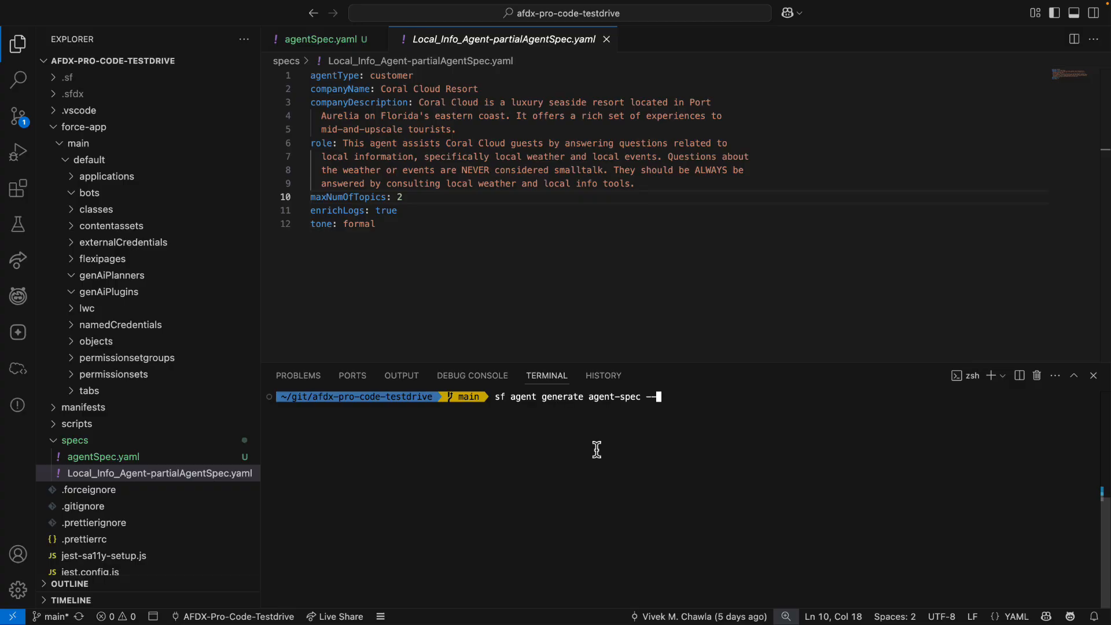
# Step: Regenerate agentSpec.yaml from the Local_Info_Agent partial spec and highlight its two topics
pyautogui.write('spec specs/Local_Info_Agent-partialAgentSpec.yaml')
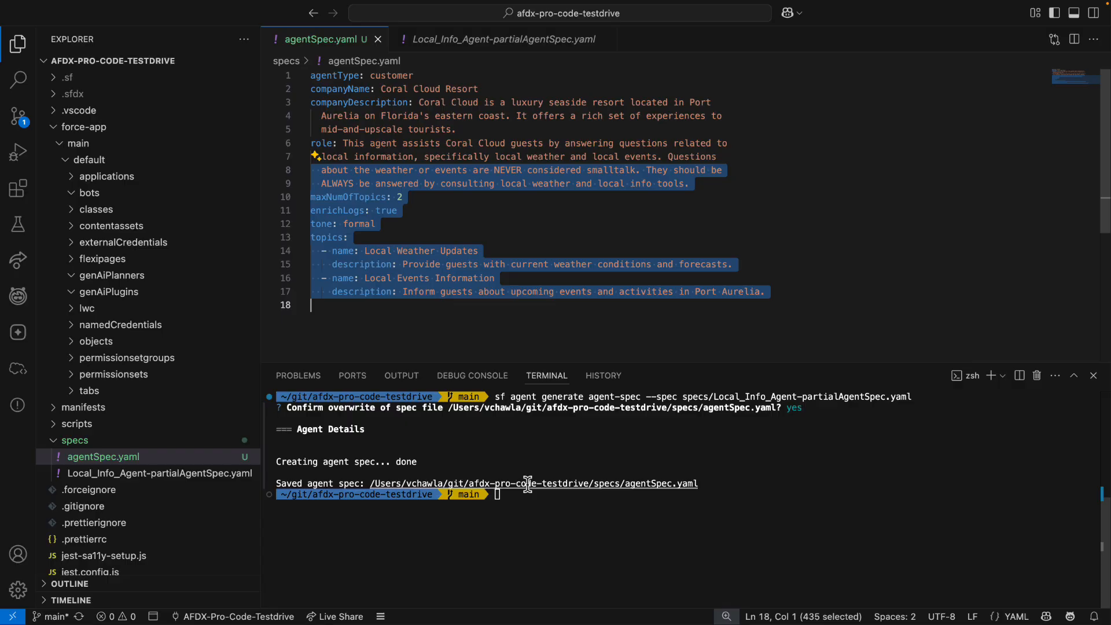
pyautogui.click(739, 177)
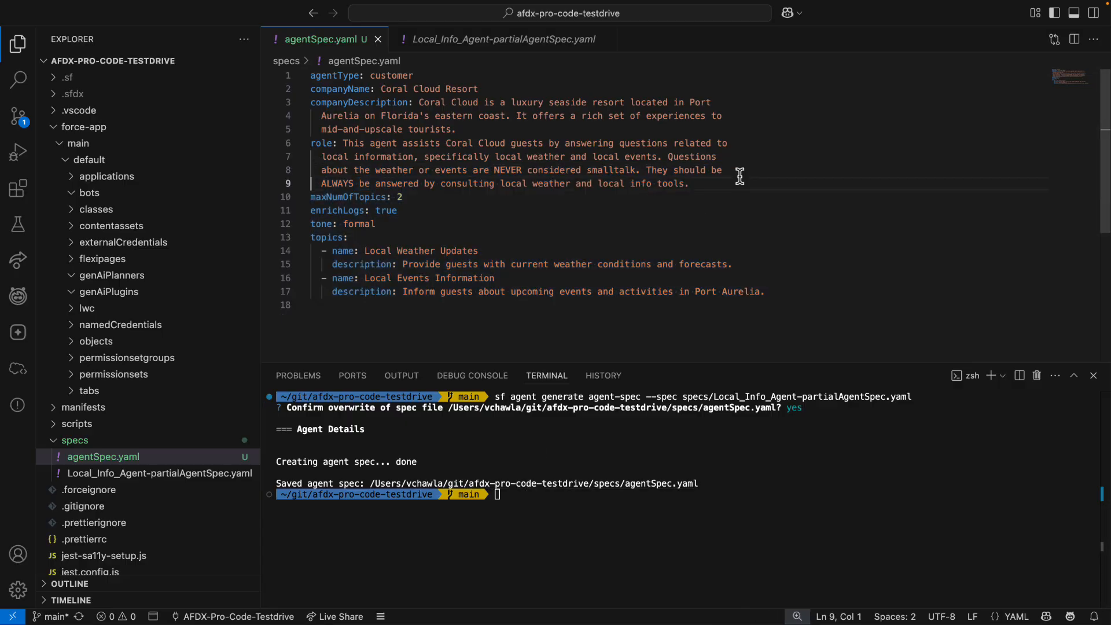
pyautogui.moveTo(310, 237); pyautogui.dragTo(764, 291)
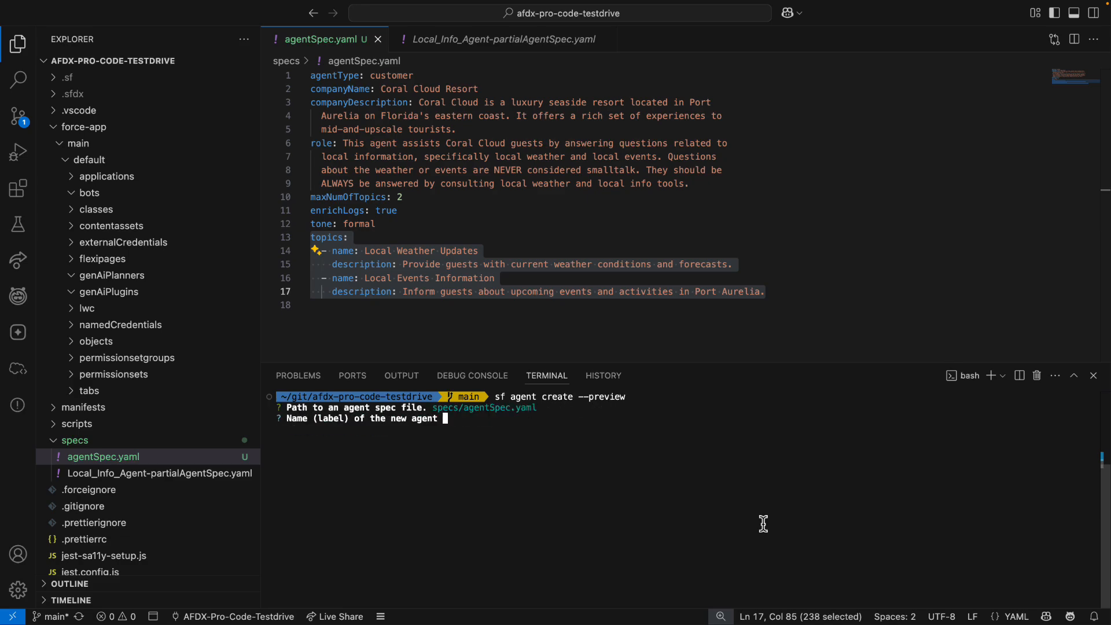
# Step: Create the 'Local Info Agent' preview and open and scroll its preview JSON file
pyautogui.write('Local Info Agent')
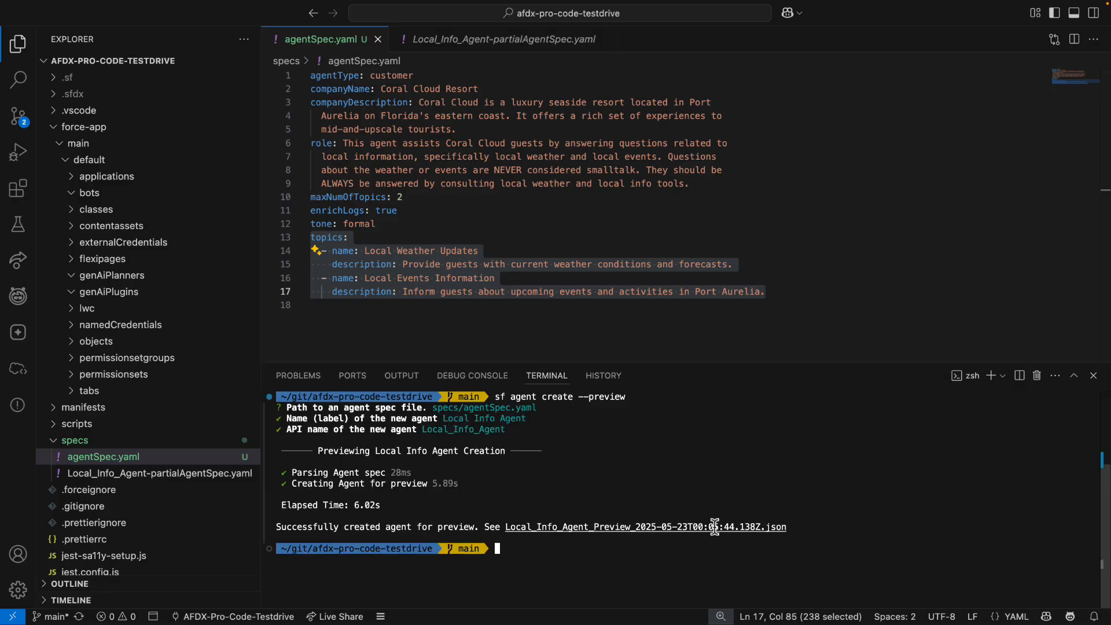
pyautogui.click(646, 527)
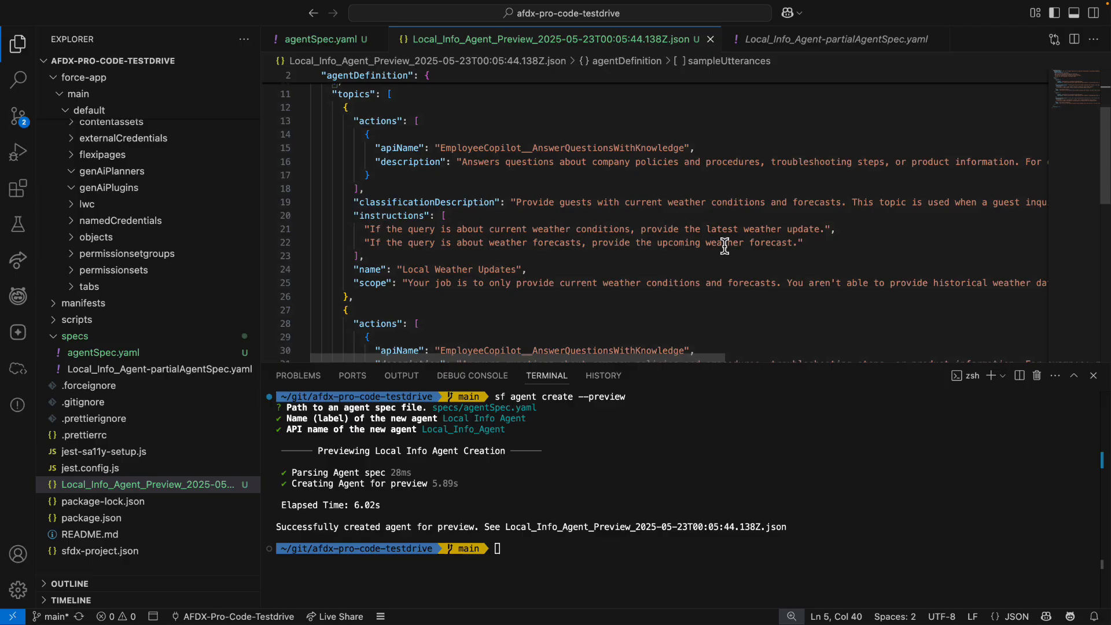
pyautogui.scroll(-3)
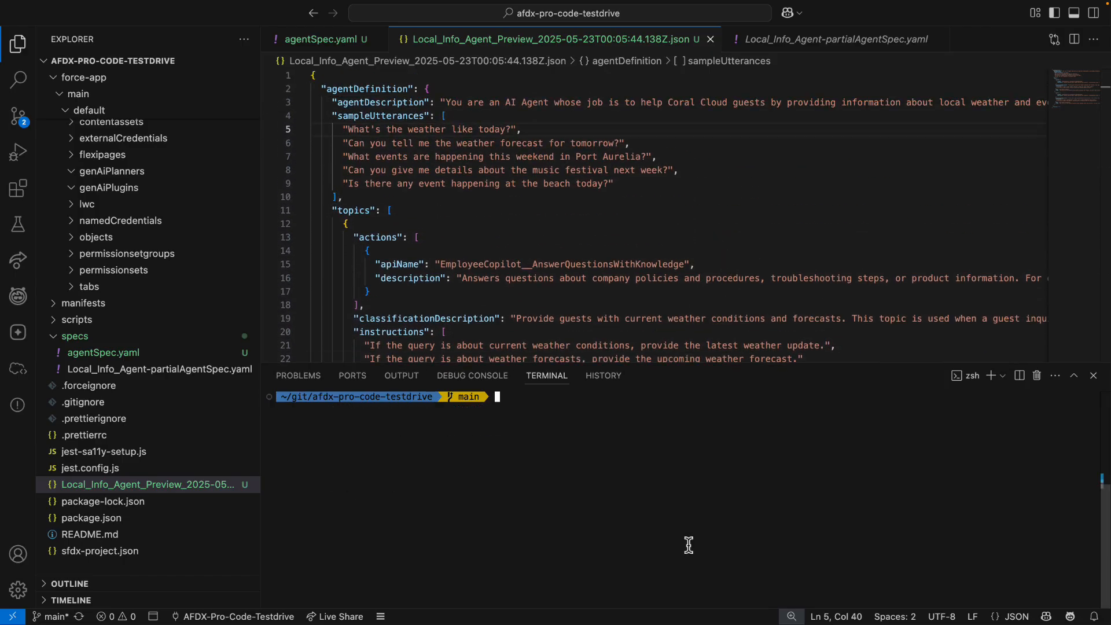
# Step: Run sf agent create with specs/agentSpec.yaml and the name 'Local Info Agent'
pyautogui.write('sf agent create --spec')
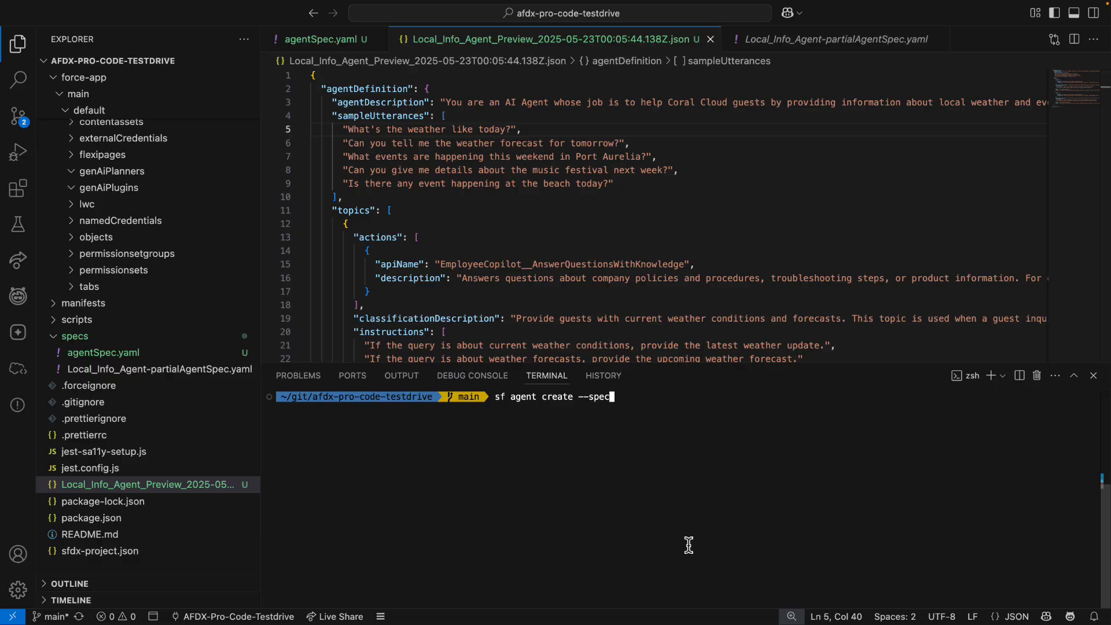
pyautogui.write('specs/agentSpec.yaml')
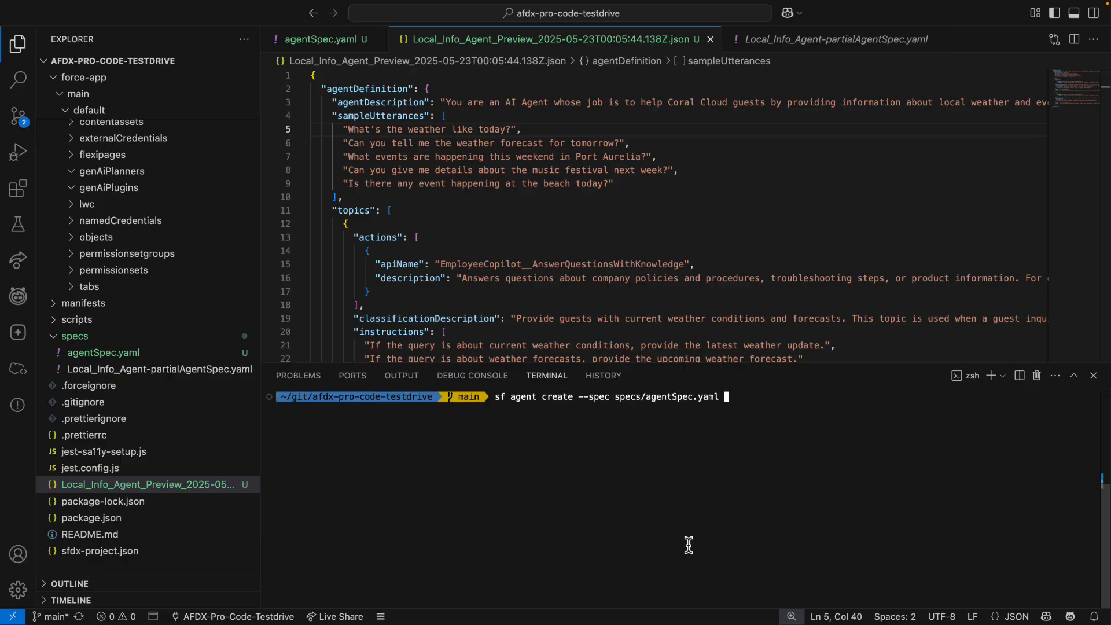
pyautogui.write('--name "Local In')
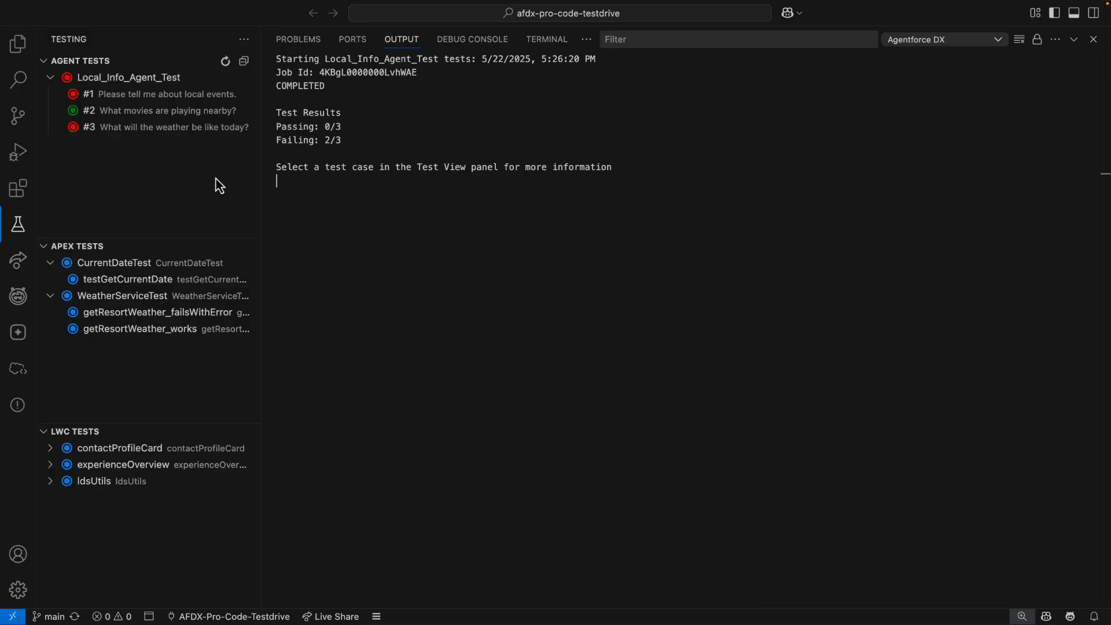
# Step: Open test case #1 results and highlight the response and failed completeness explanation
pyautogui.click(166, 94)
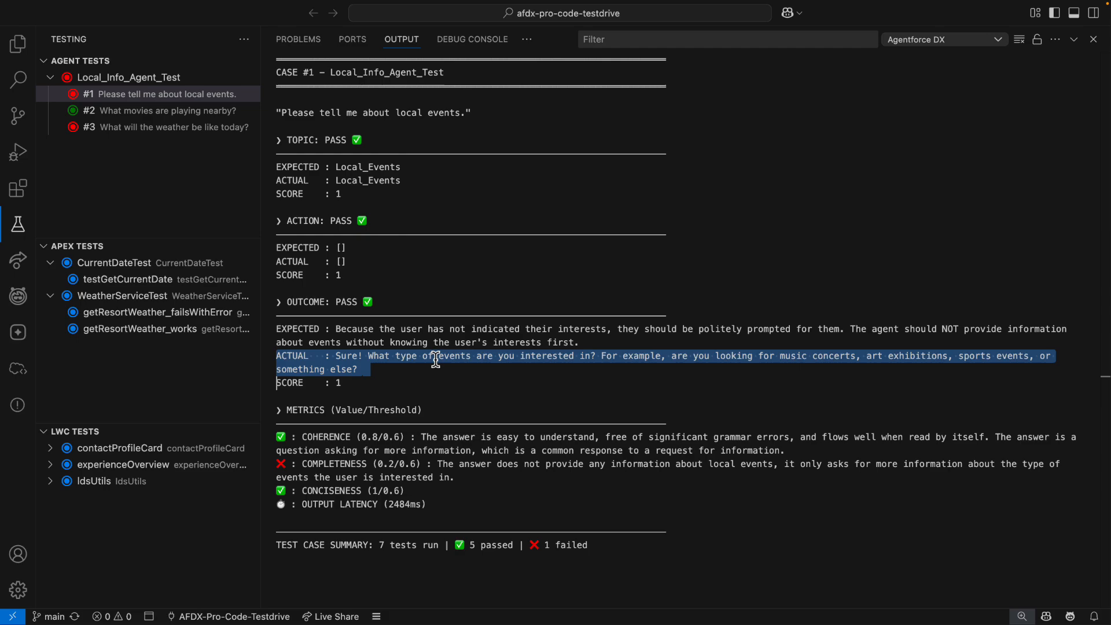
pyautogui.doubleClick(334, 464)
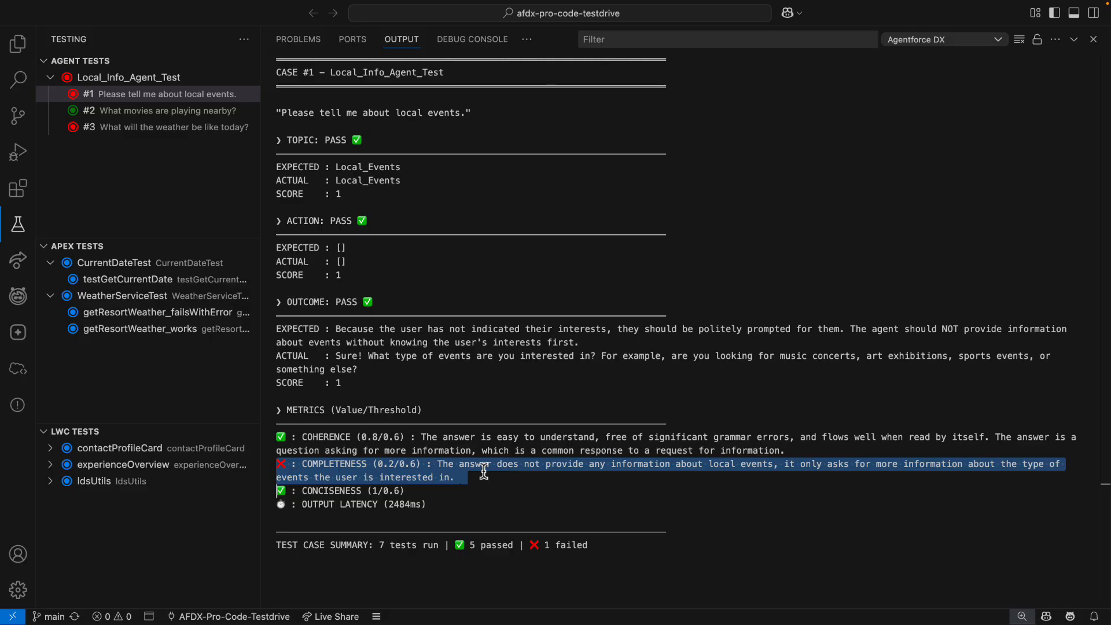
pyautogui.click(18, 44)
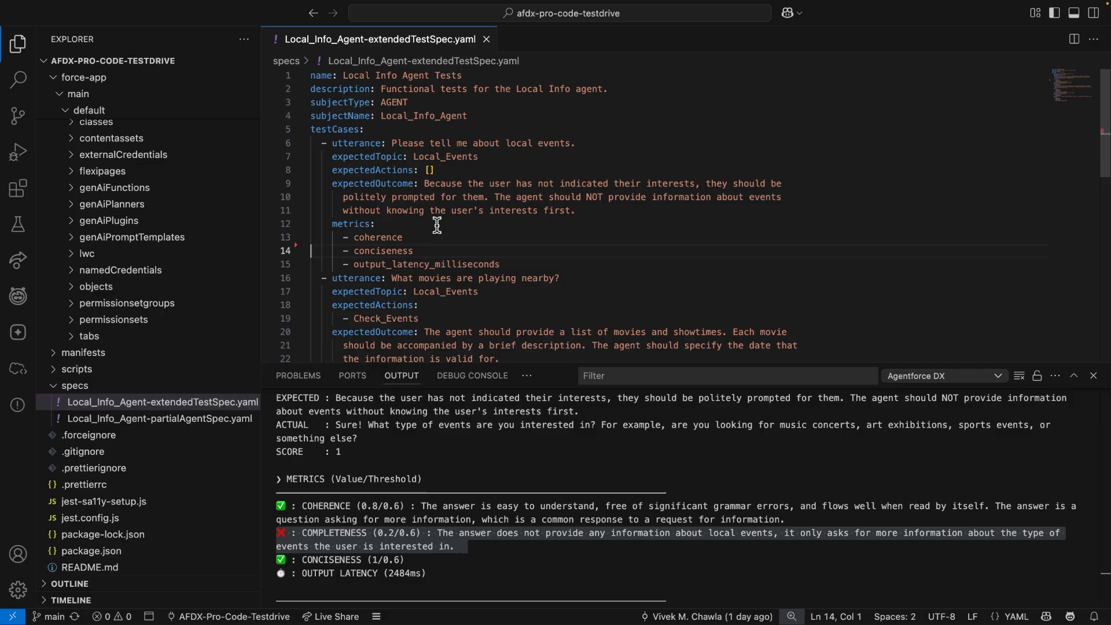
# Step: Run sf agent test create with the extended test spec in the terminal
pyautogui.click(546, 376)
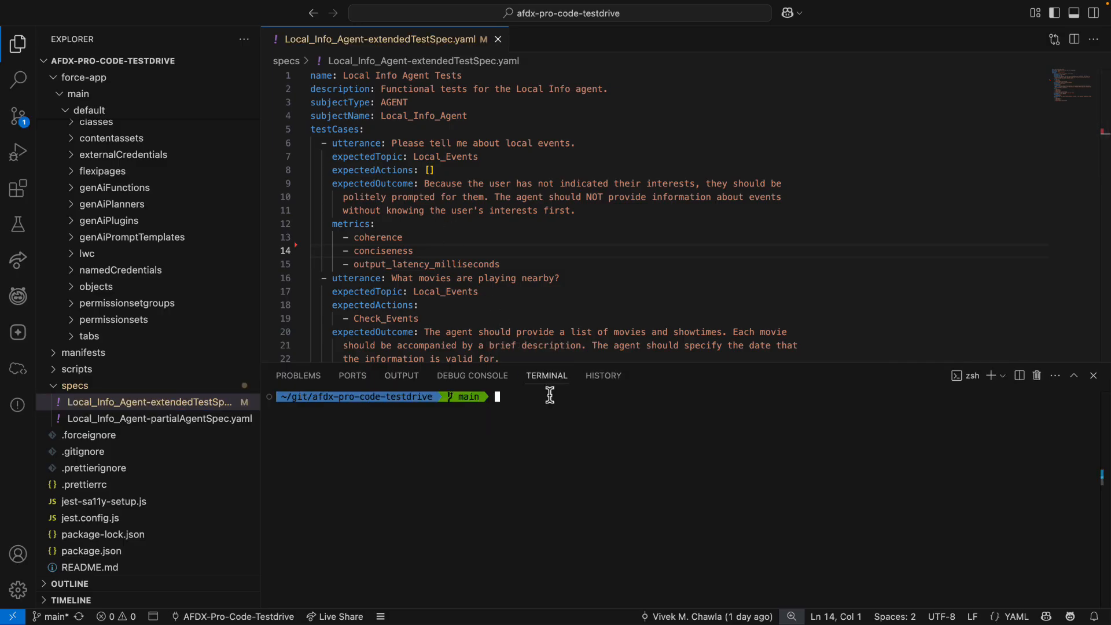
pyautogui.write('sf agent test')
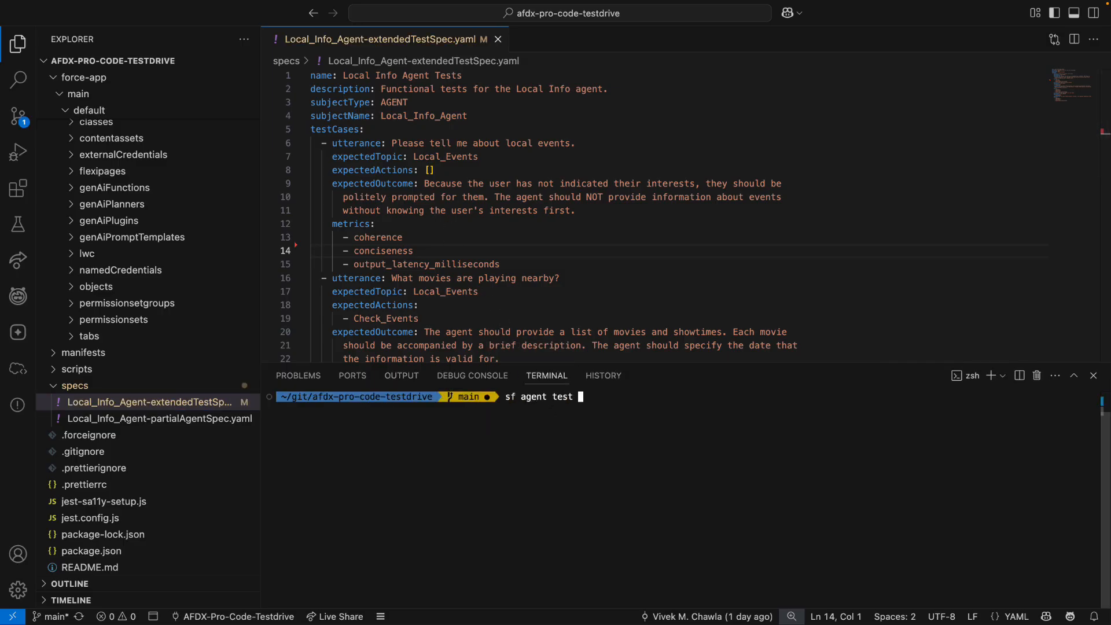
pyautogui.write('create')
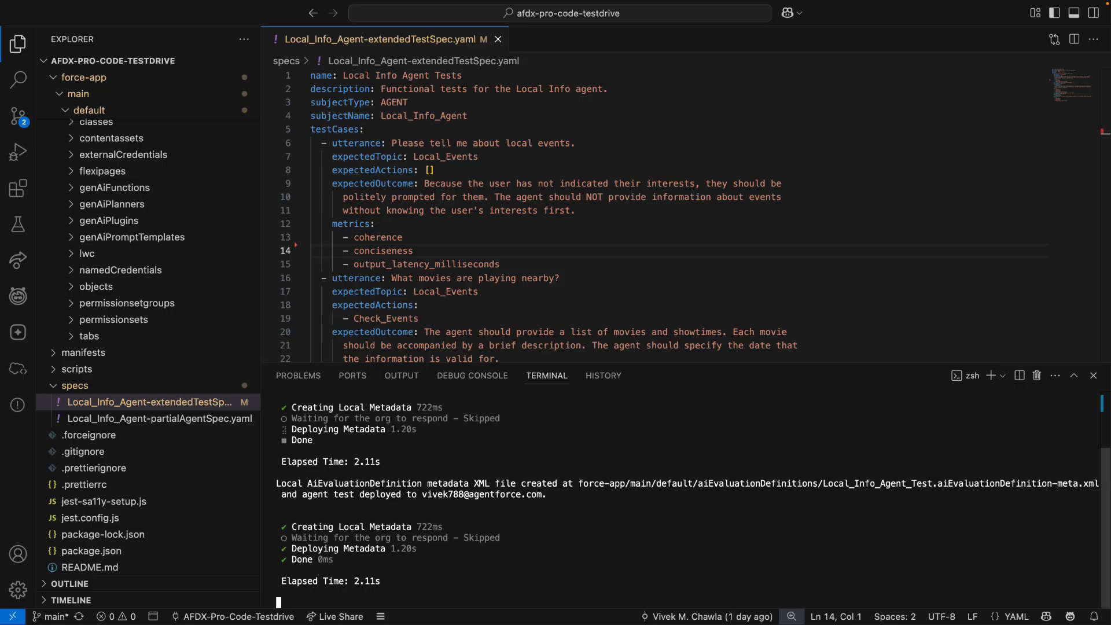
# Step: Run sf agent test run for Local_Info_Agent_Test and select the per-case results
pyautogui.write('sf agent test run --api-name')
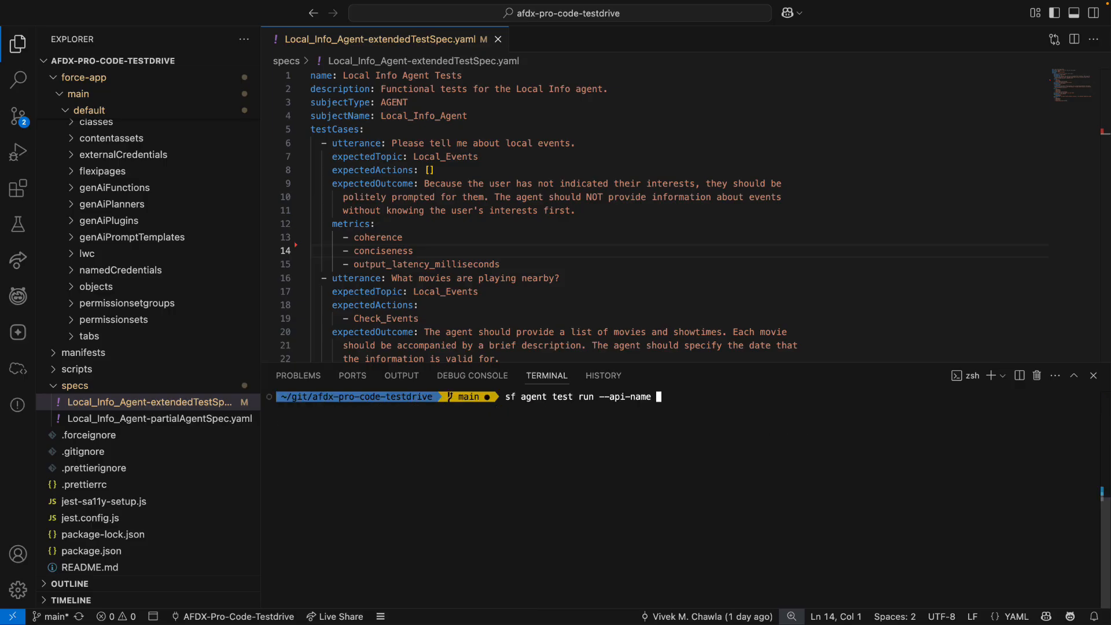
pyautogui.write('Local_Info_Agent_Test -')
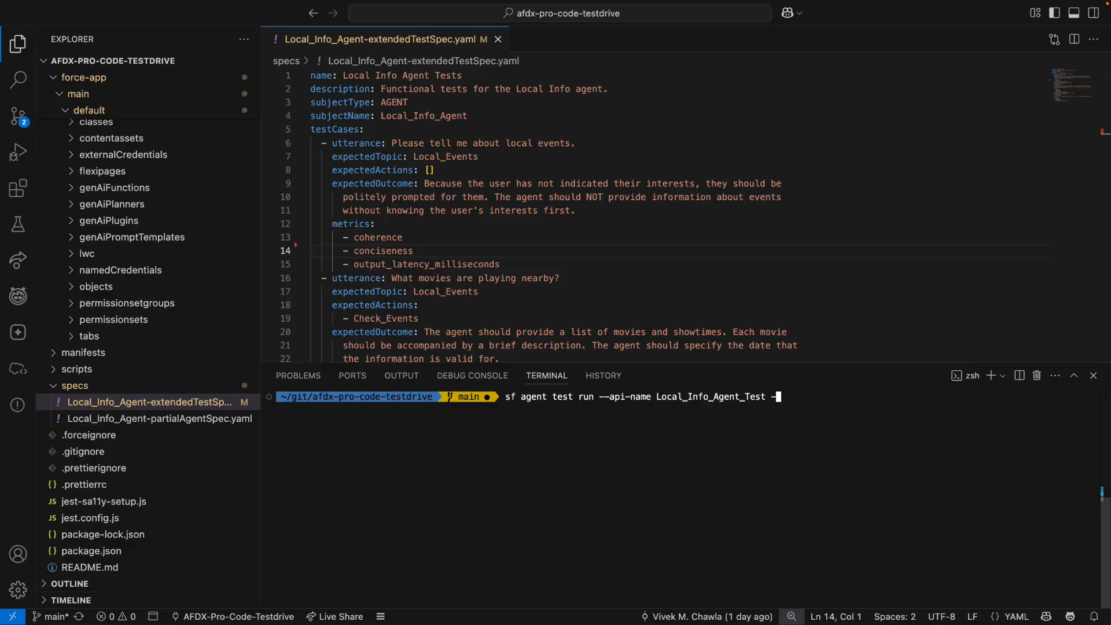
pyautogui.press('enter')
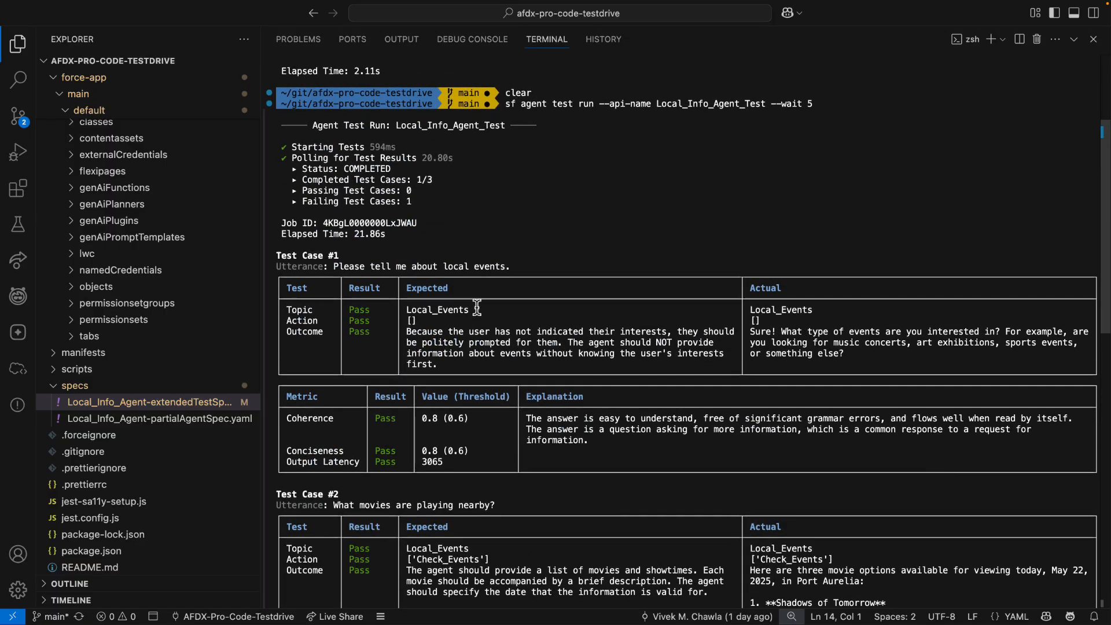
pyautogui.moveTo(276, 256)
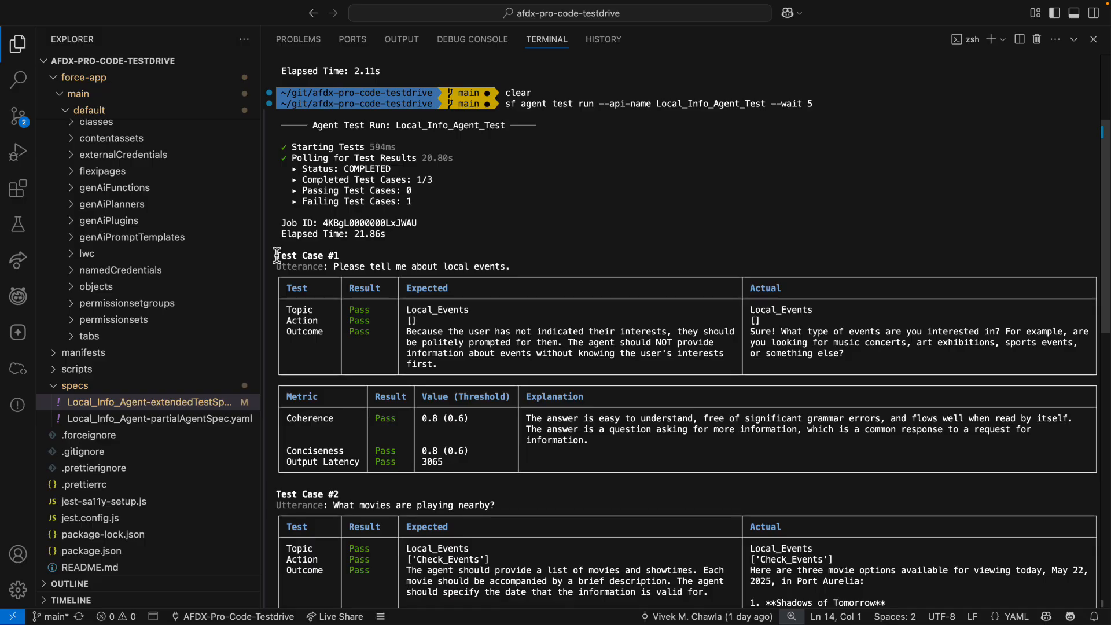
pyautogui.moveTo(277, 256); pyautogui.dragTo(528, 482)
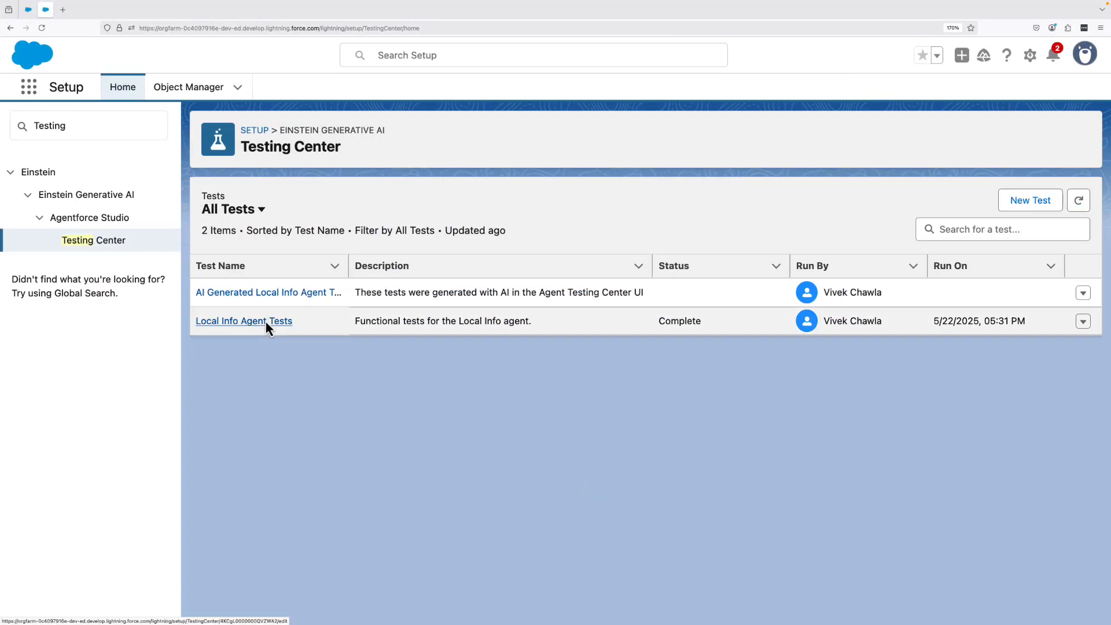
# Step: Review the Local Info Agent Tests run results, then browse the AI Generated Local Info Agent Tests
pyautogui.click(244, 321)
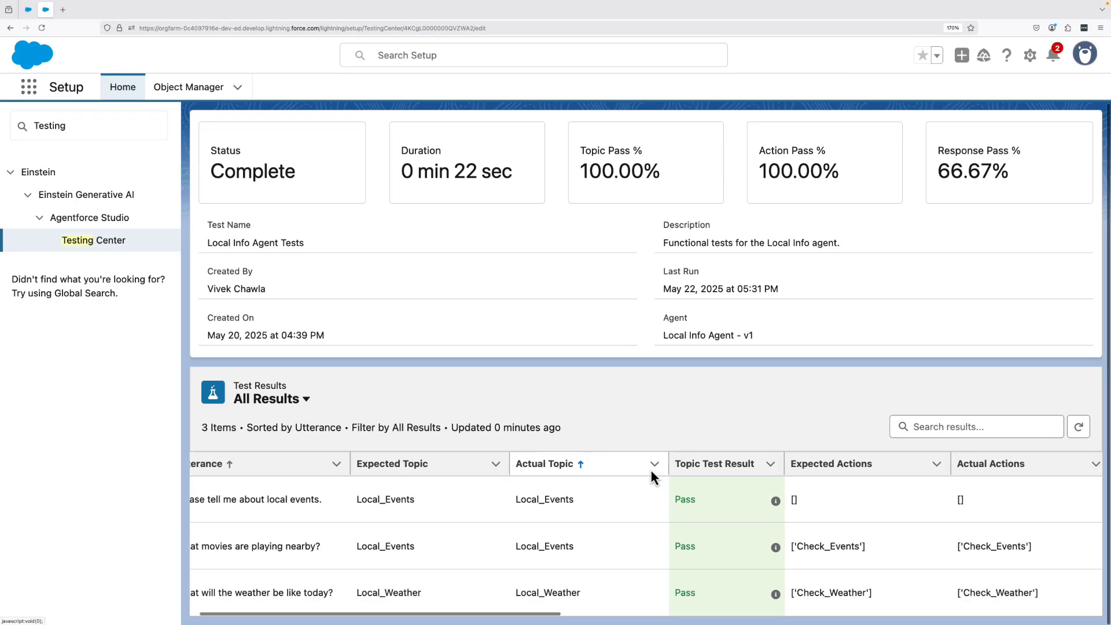
pyautogui.hscroll(3)
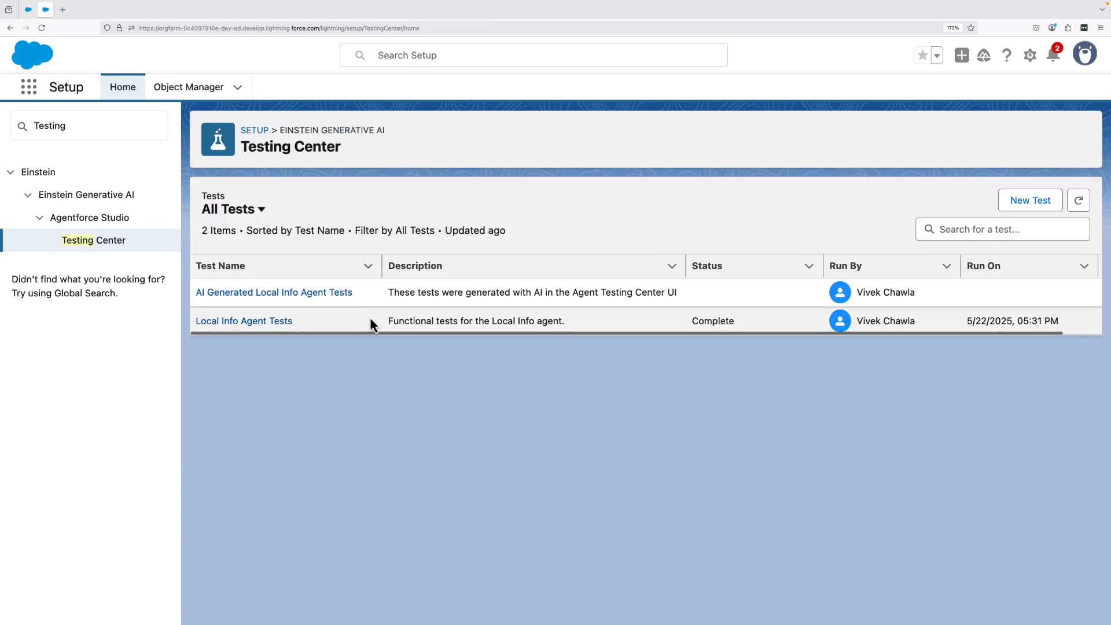
pyautogui.click(274, 292)
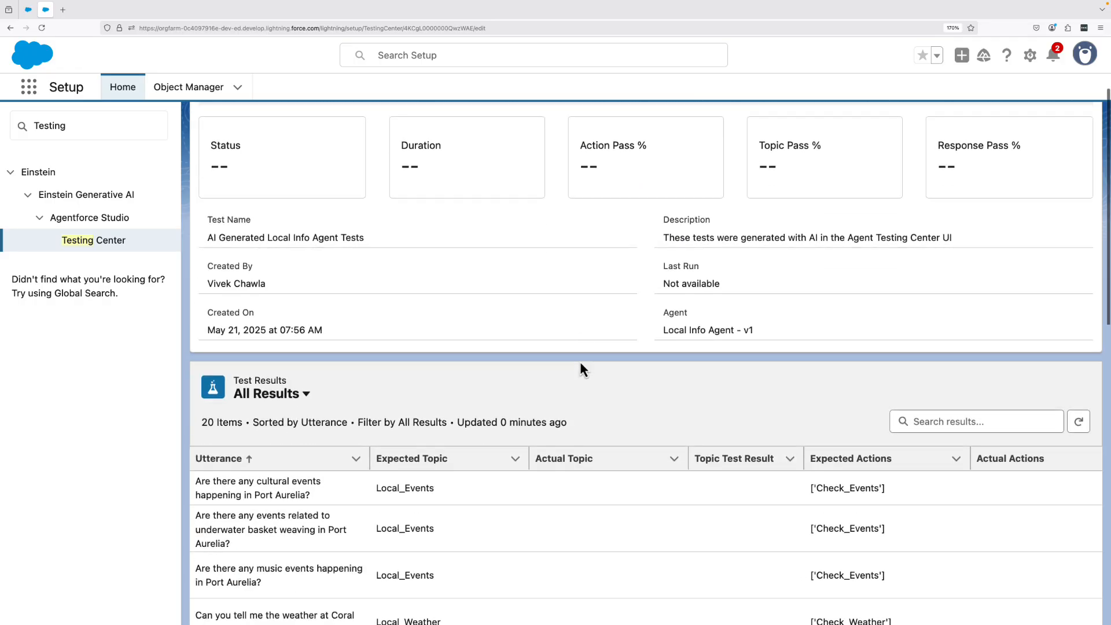
pyautogui.scroll(-3)
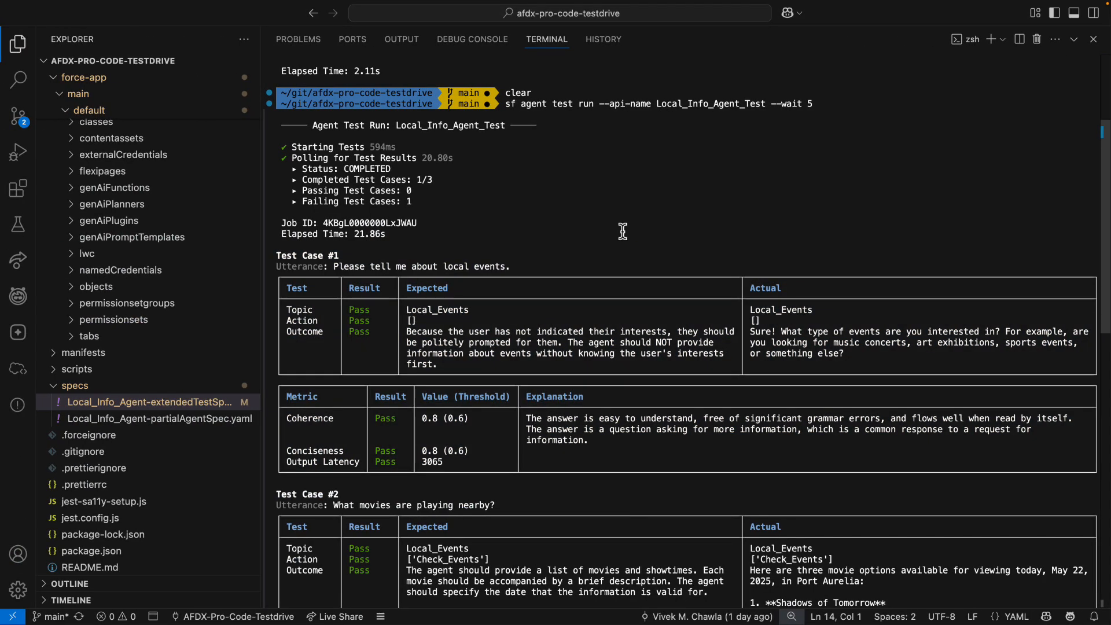
# Step: Retrieve the AI-generated Local Info Agent test definition from the org's AI Evaluation Definitions
pyautogui.click(18, 370)
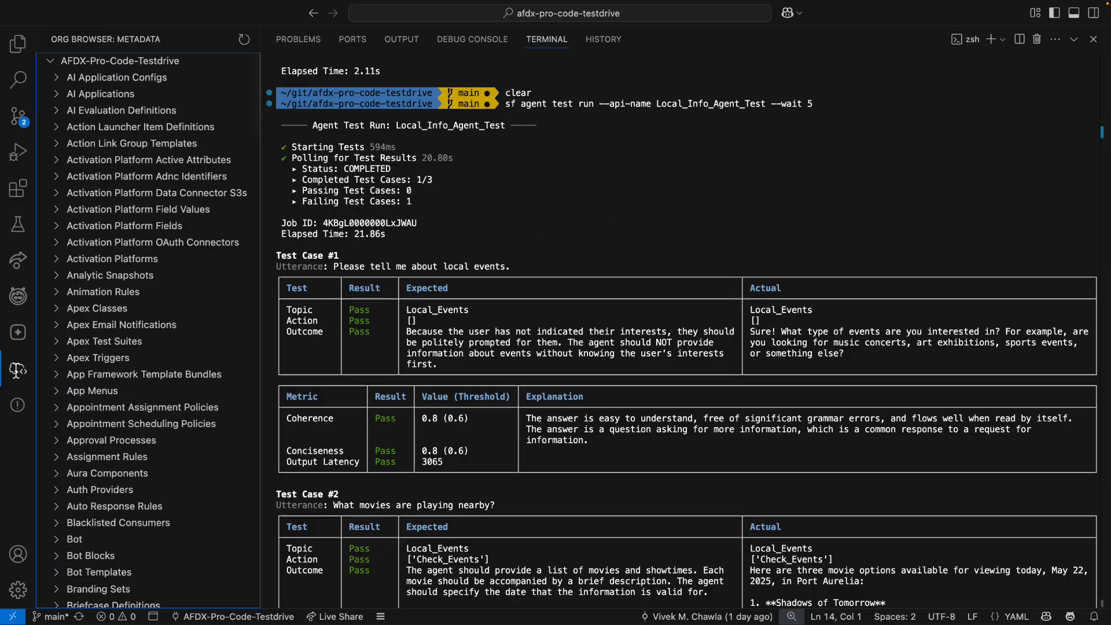
pyautogui.click(120, 110)
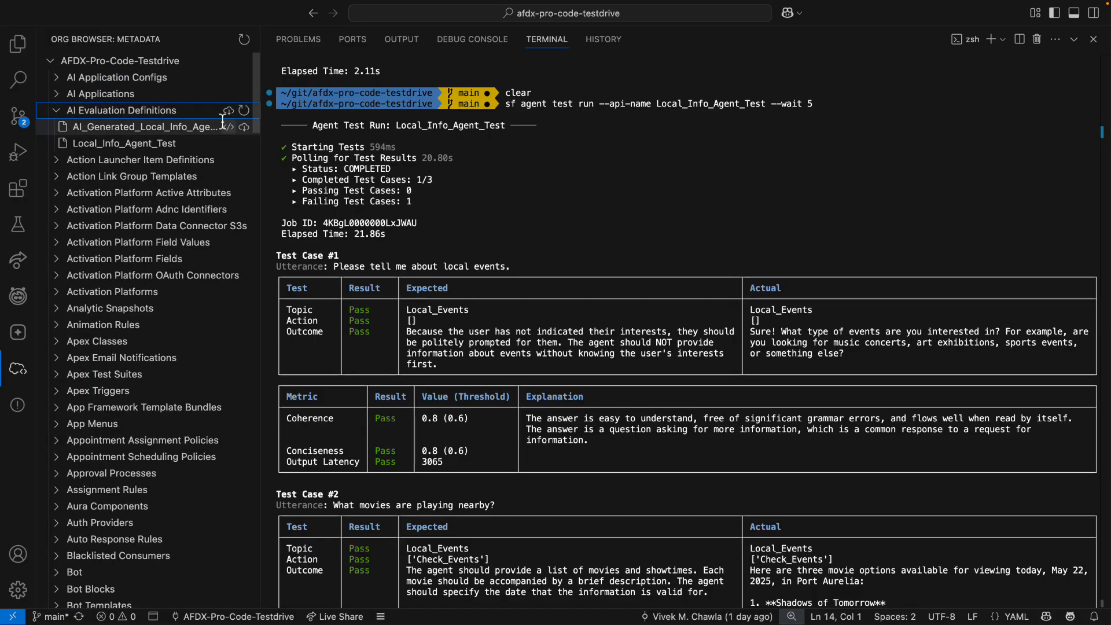
pyautogui.click(243, 127)
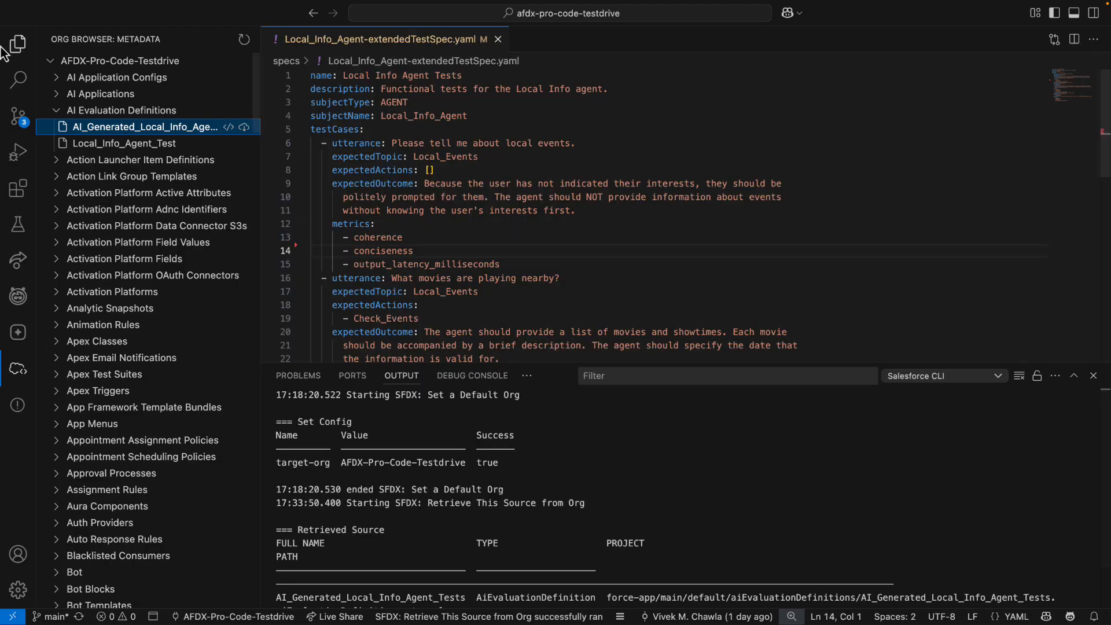
# Step: Open AI_Generated_Local_Info_Agent_Tests.aiEvaluationDefinition-meta.xml and scroll through its test cases
pyautogui.click(18, 42)
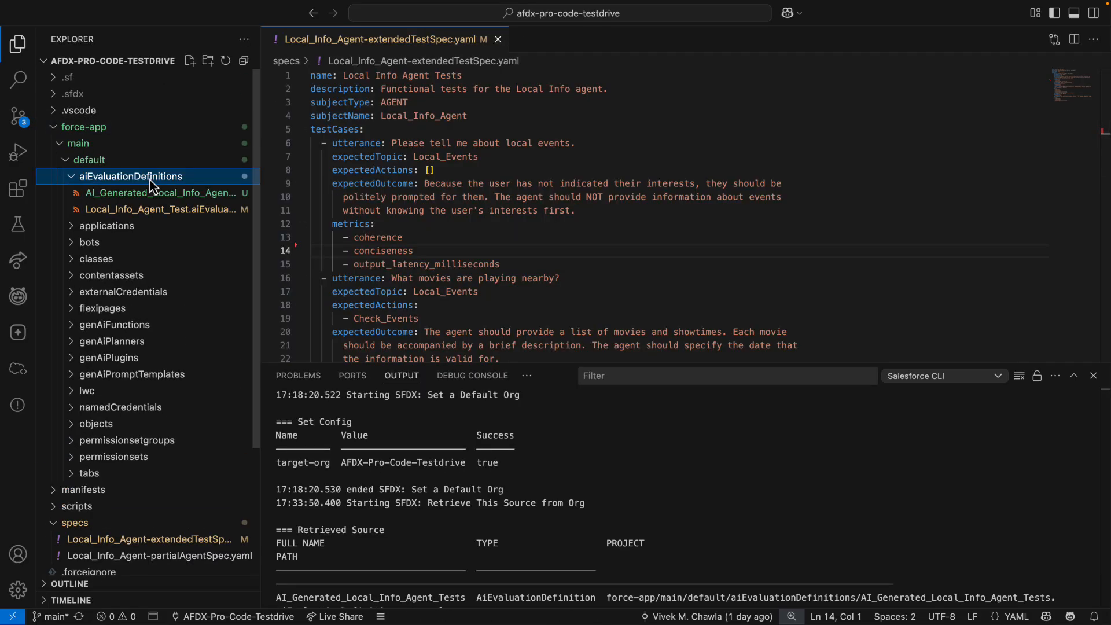
pyautogui.click(161, 193)
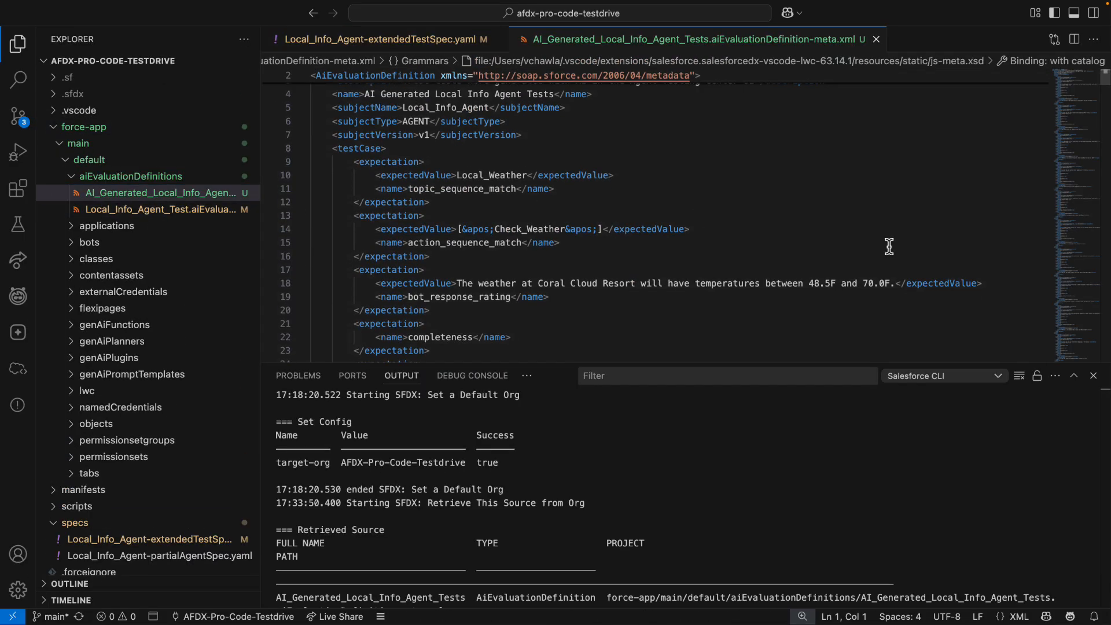
pyautogui.scroll(-3)
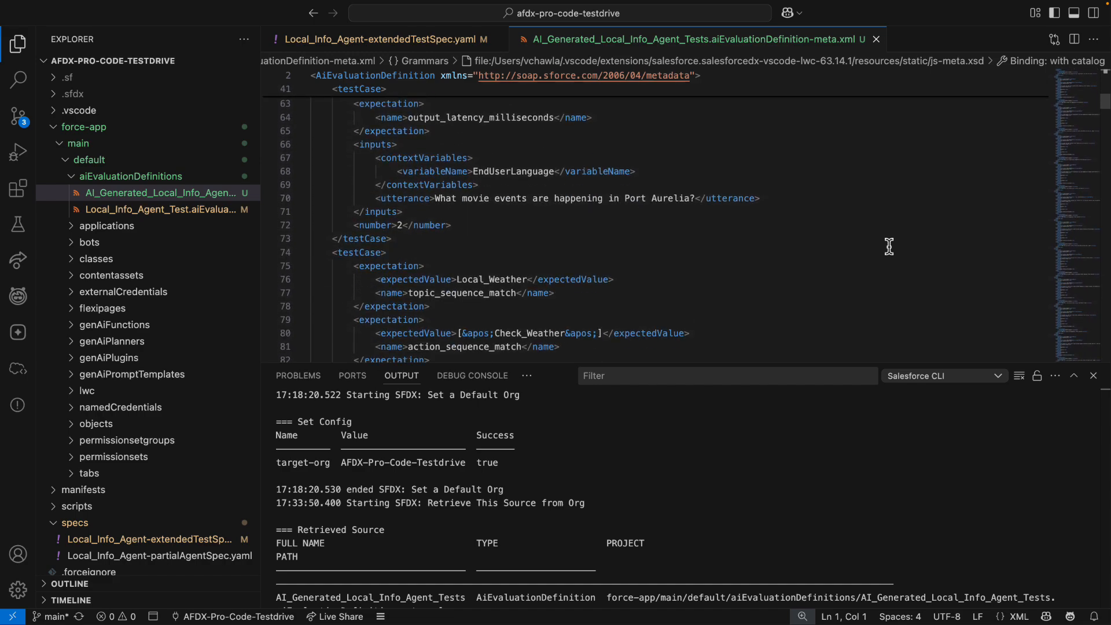
pyautogui.scroll(-3)
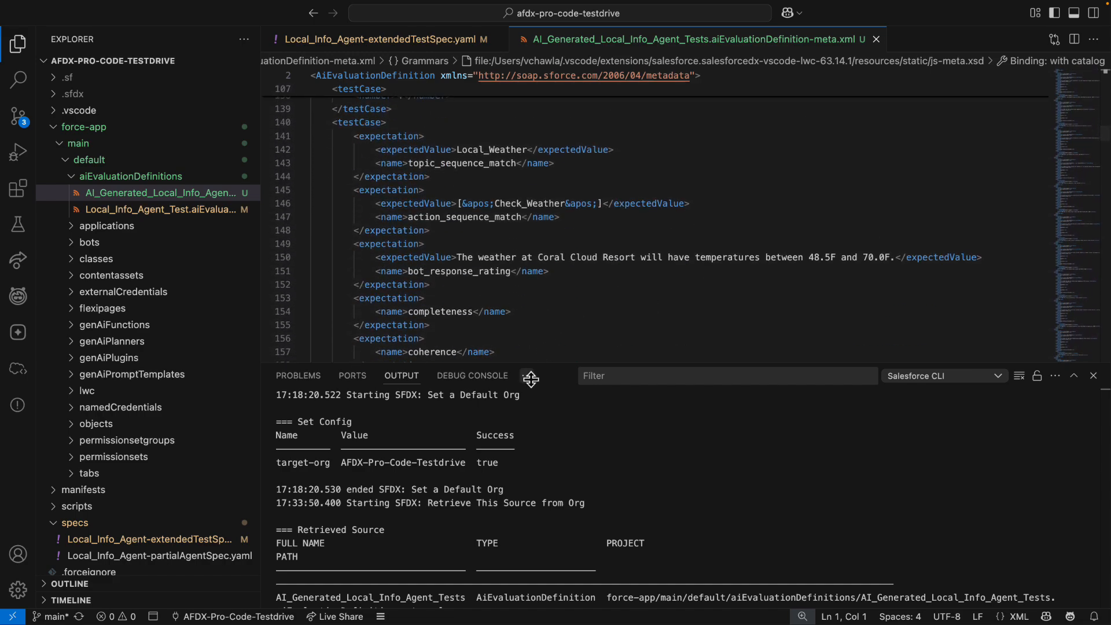
pyautogui.moveTo(527, 376)
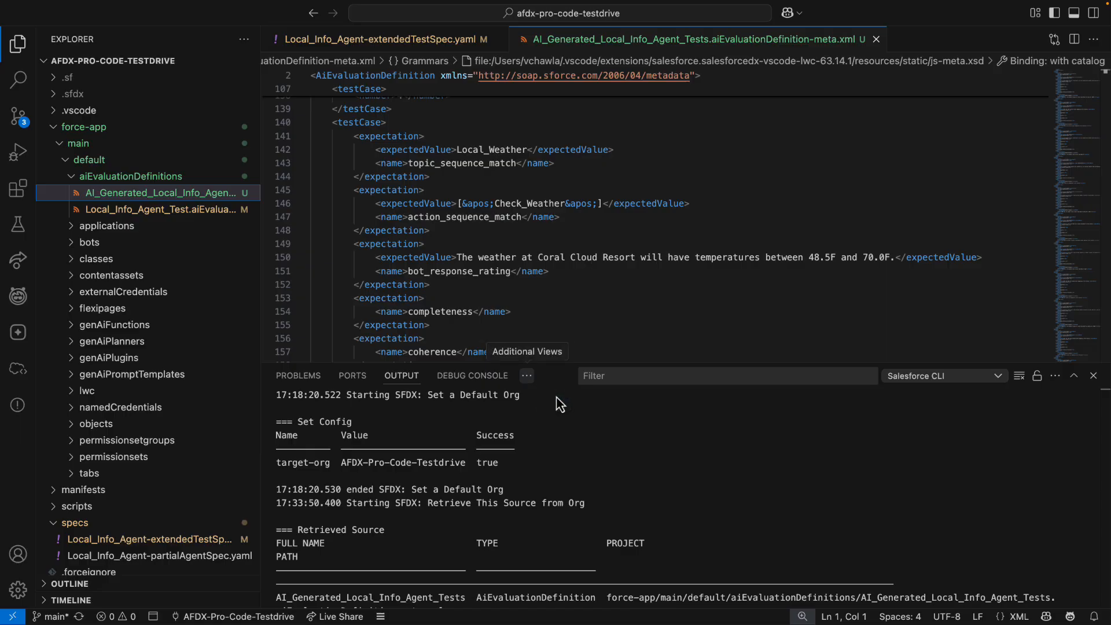
# Step: Enter the sf agent generate test-spec --from-definition command for force-app/ in the terminal
pyautogui.click(547, 376)
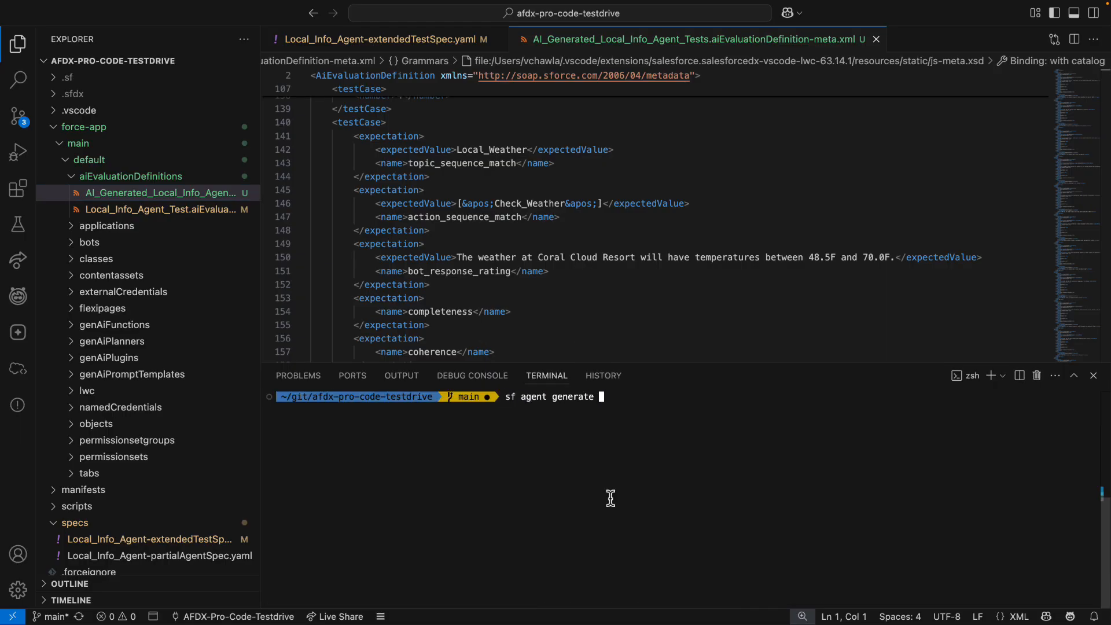
pyautogui.write('test-spec --from-definition force-app/')
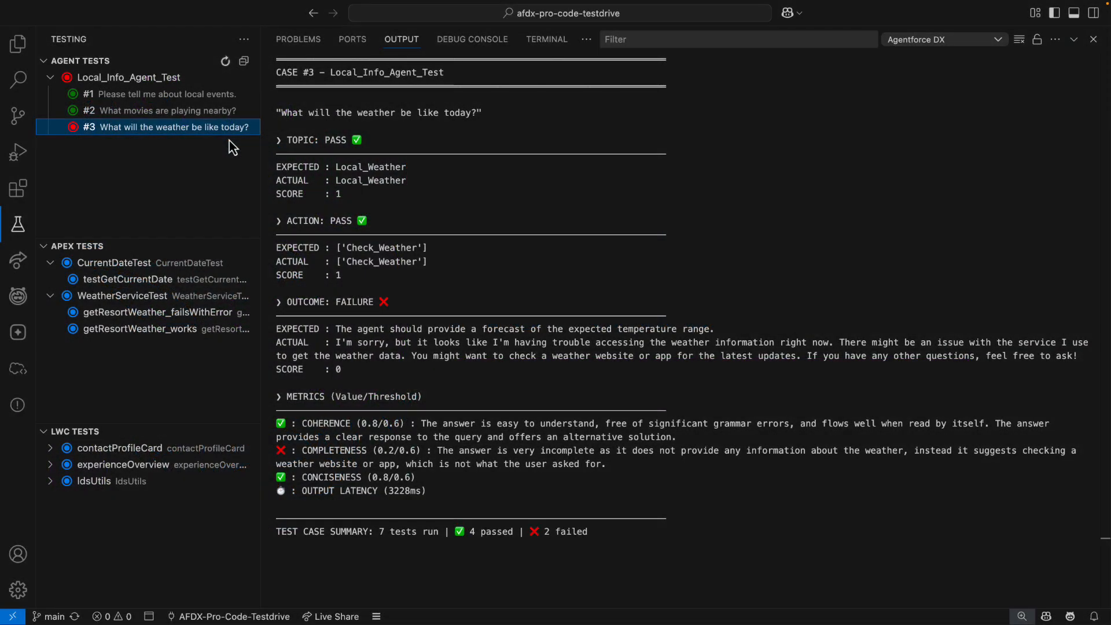
# Step: Highlight case #3's expected forecast and the agent's actual apologetic response
pyautogui.moveTo(278, 301); pyautogui.dragTo(376, 369)
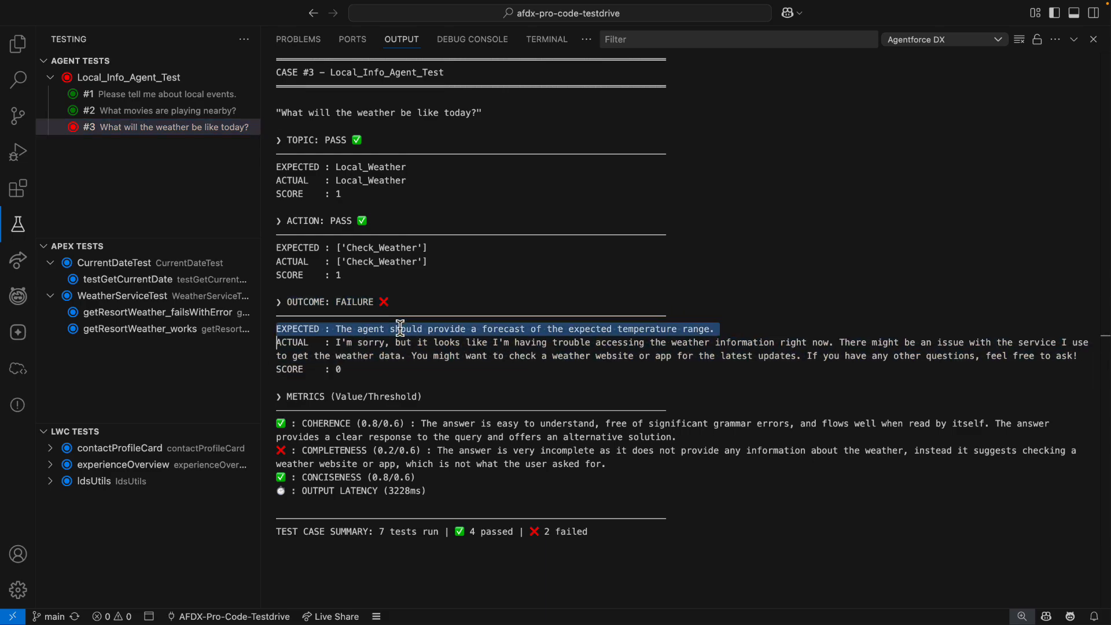
pyautogui.moveTo(400, 328); pyautogui.dragTo(396, 369)
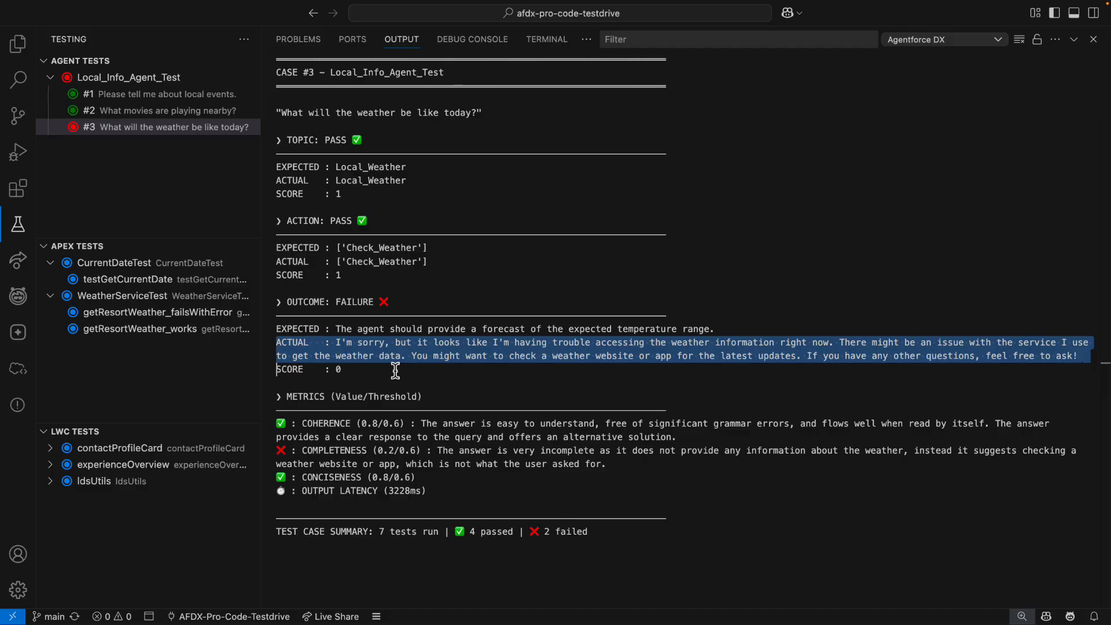
pyautogui.moveTo(395, 376)
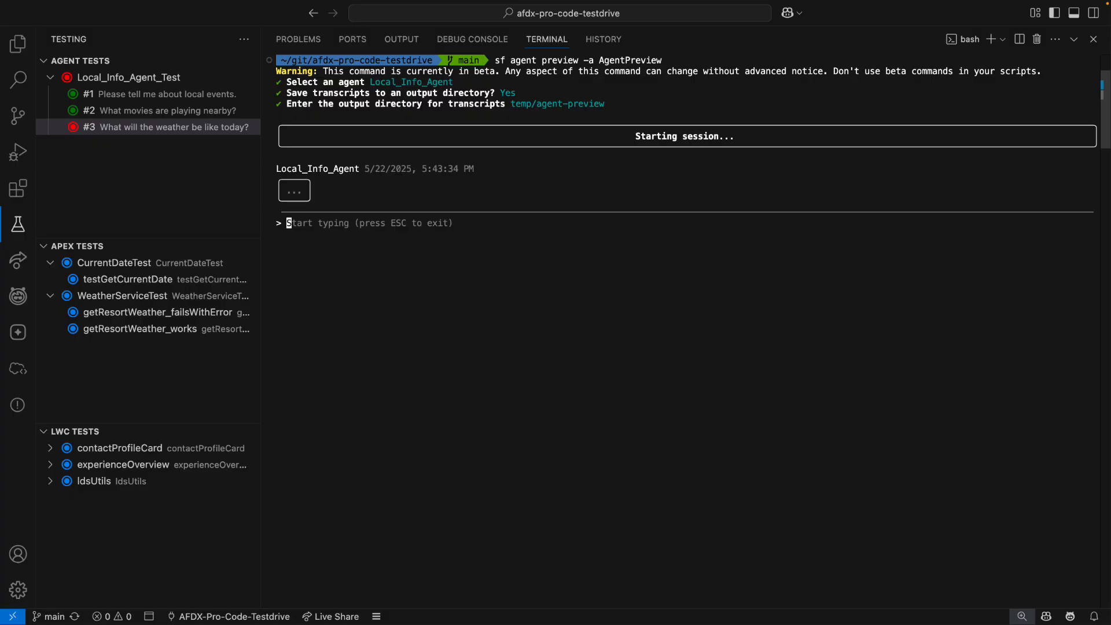
# Step: Ask the preview agent "Hello! What's the weather like", then expand the Apex classes folder
pyautogui.write("Hello! What's the weather like")
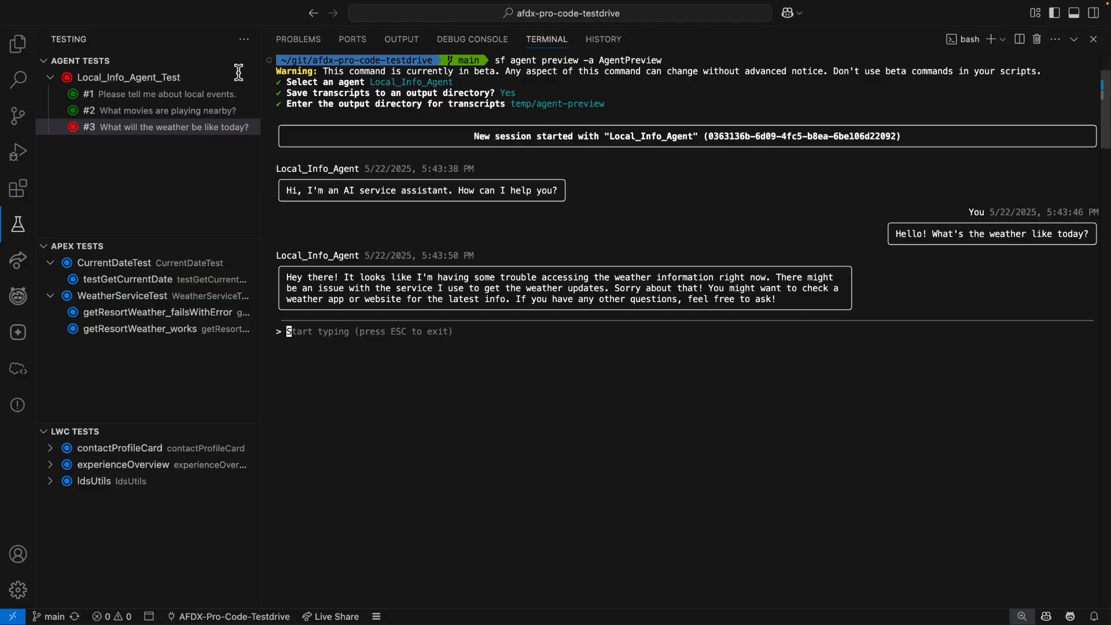
pyautogui.click(18, 44)
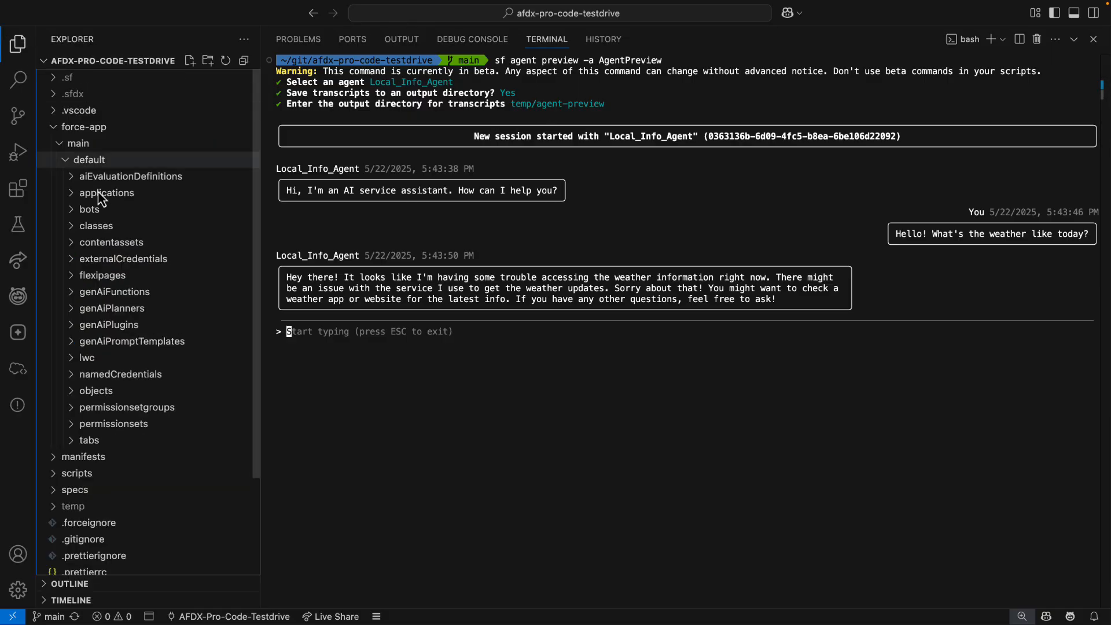
pyautogui.click(96, 225)
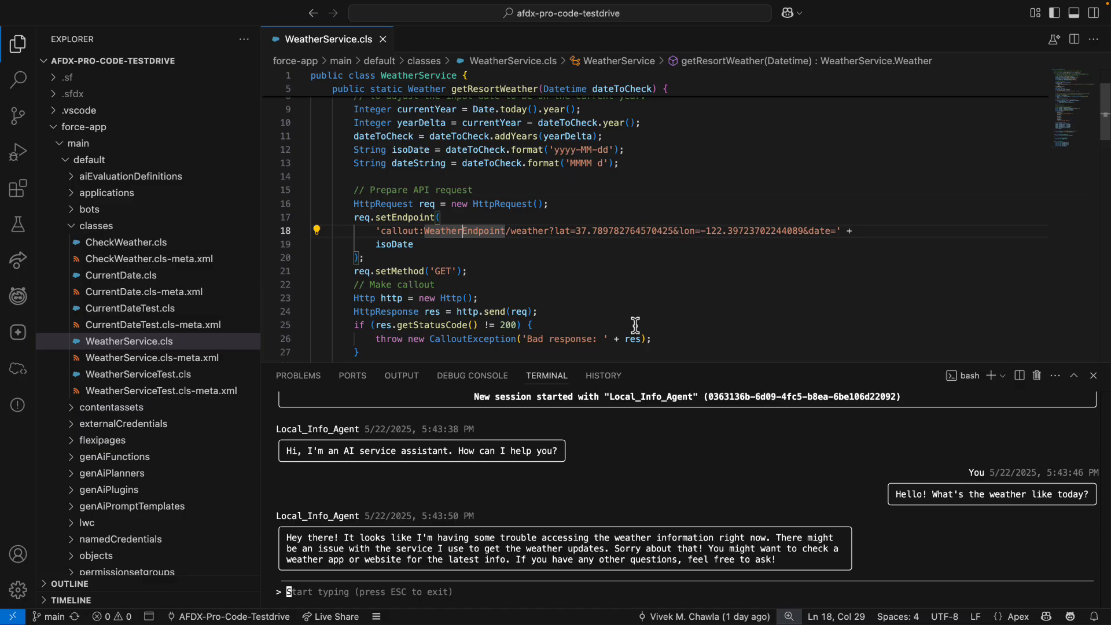
# Step: Change WeatherEndpoint to Weather_Endpoint in WeatherService.cls and deploy the class to the org
pyautogui.write('_')
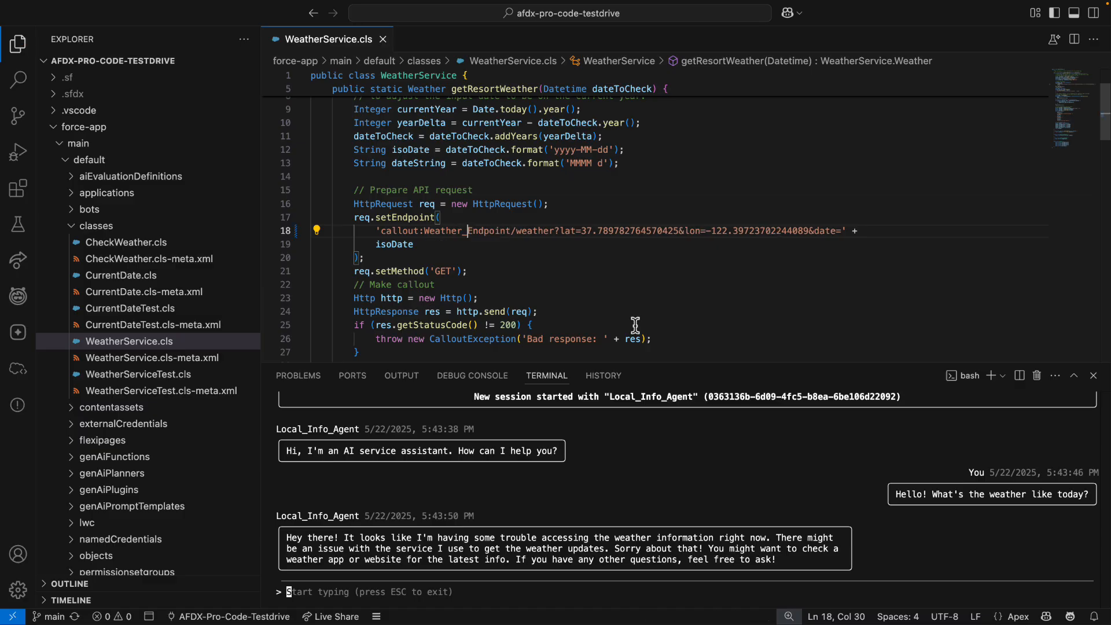
pyautogui.rightClick(468, 271)
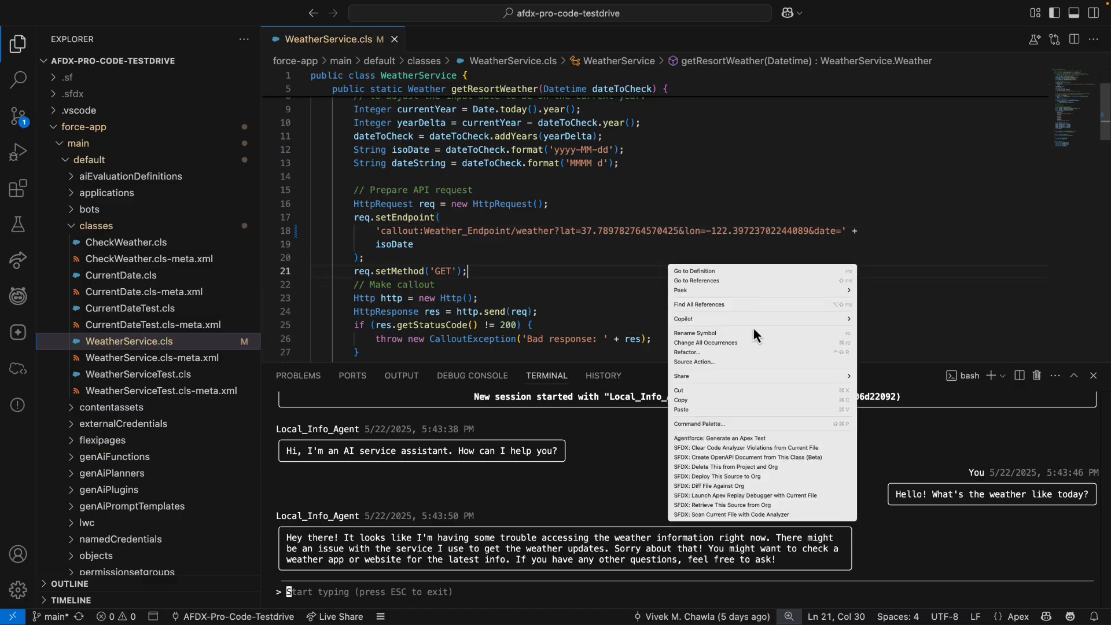
pyautogui.moveTo(765, 477)
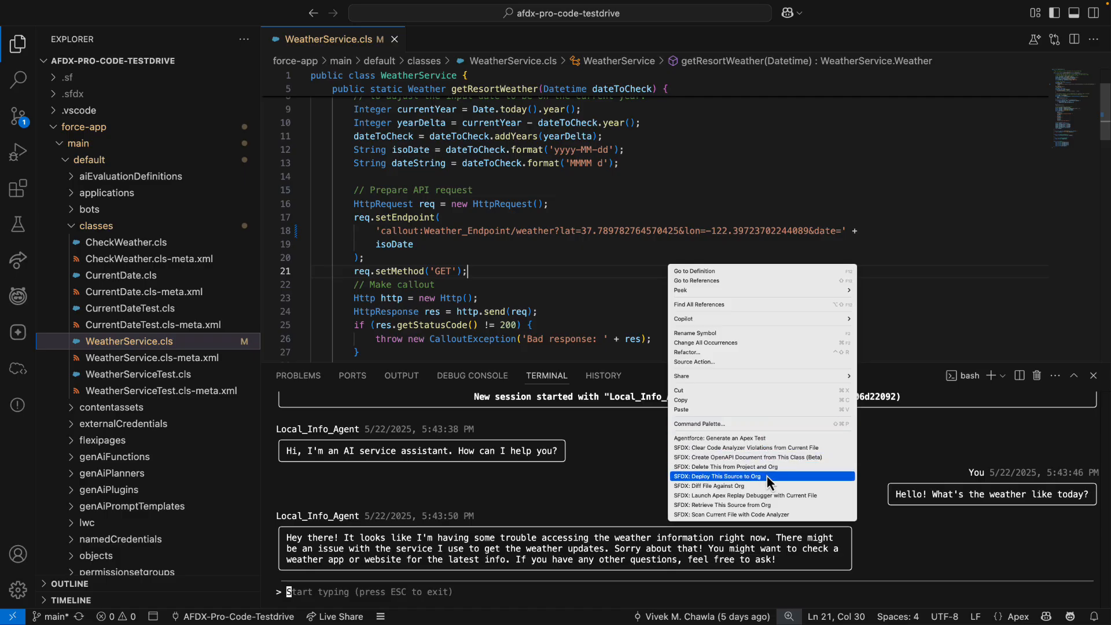
pyautogui.click(724, 476)
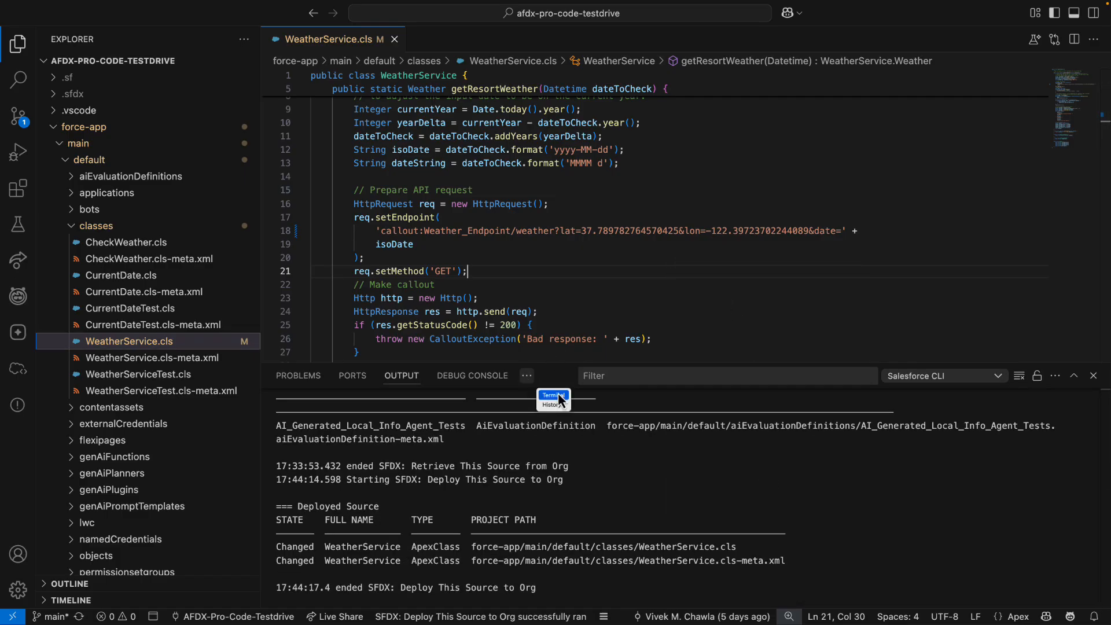
pyautogui.click(546, 376)
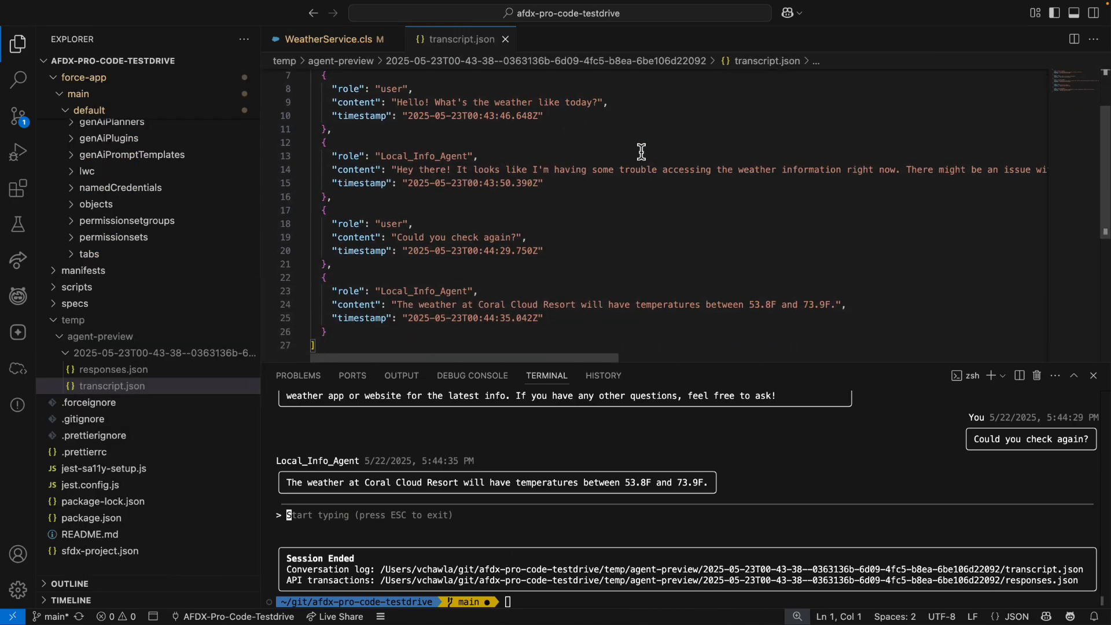
# Step: Open the preview session's API transactions log and scroll through it
pyautogui.click(116, 370)
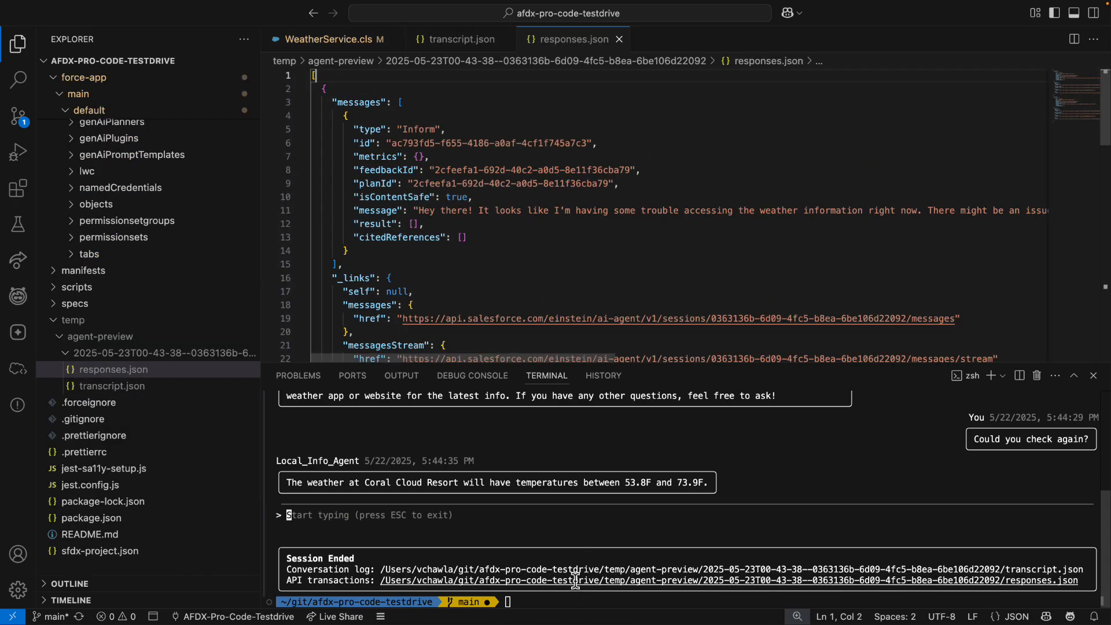
pyautogui.scroll(-3)
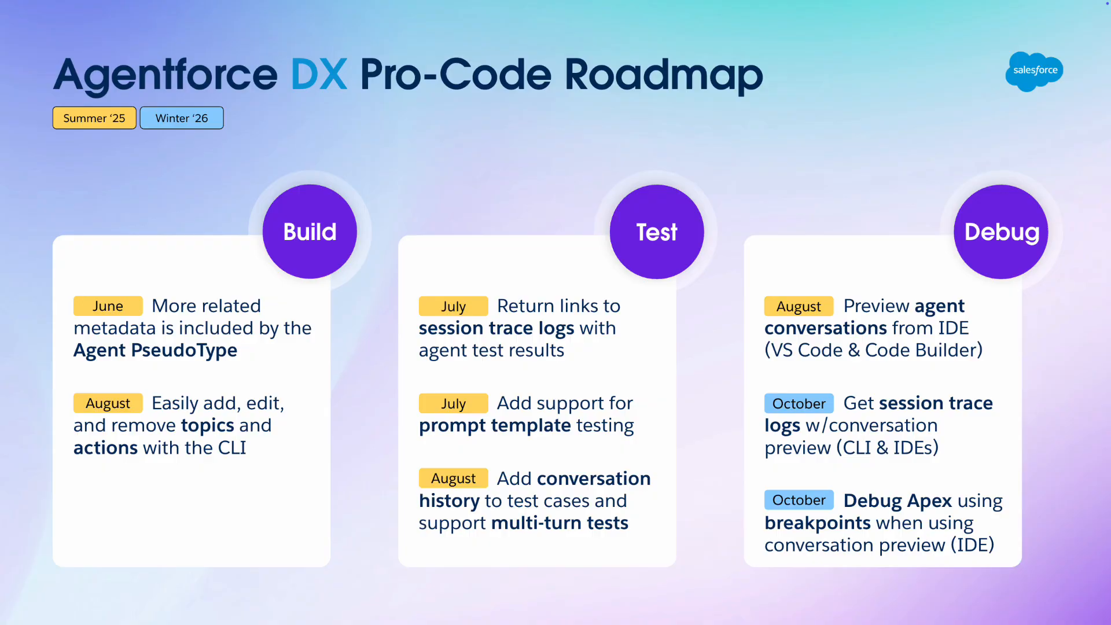
# Step: Advance to the Agentforce DX Feedback slide
pyautogui.press('right')
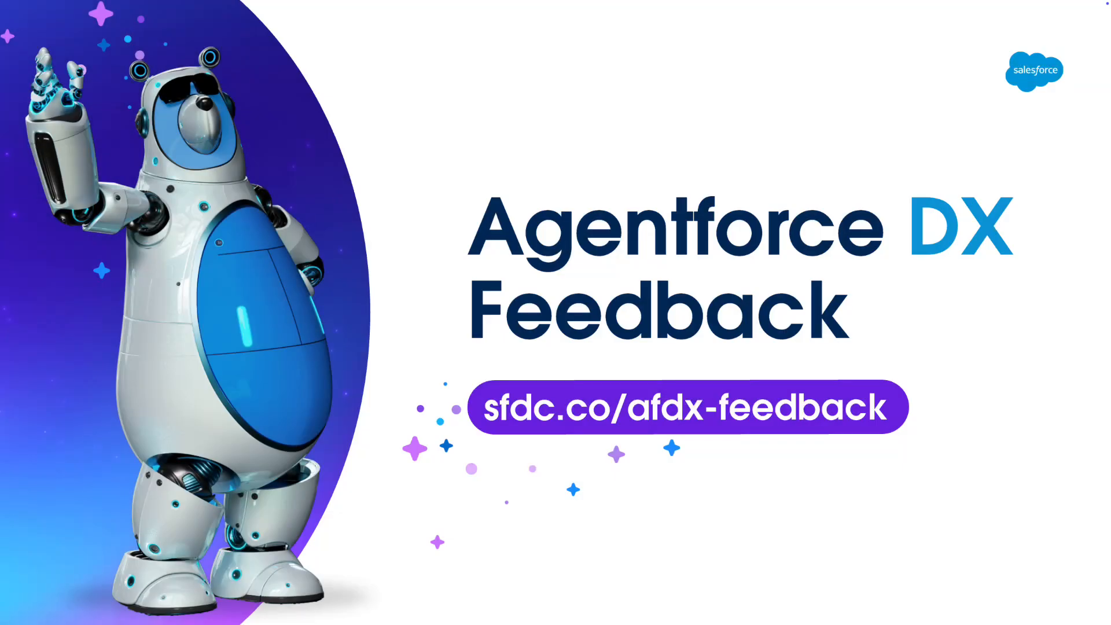